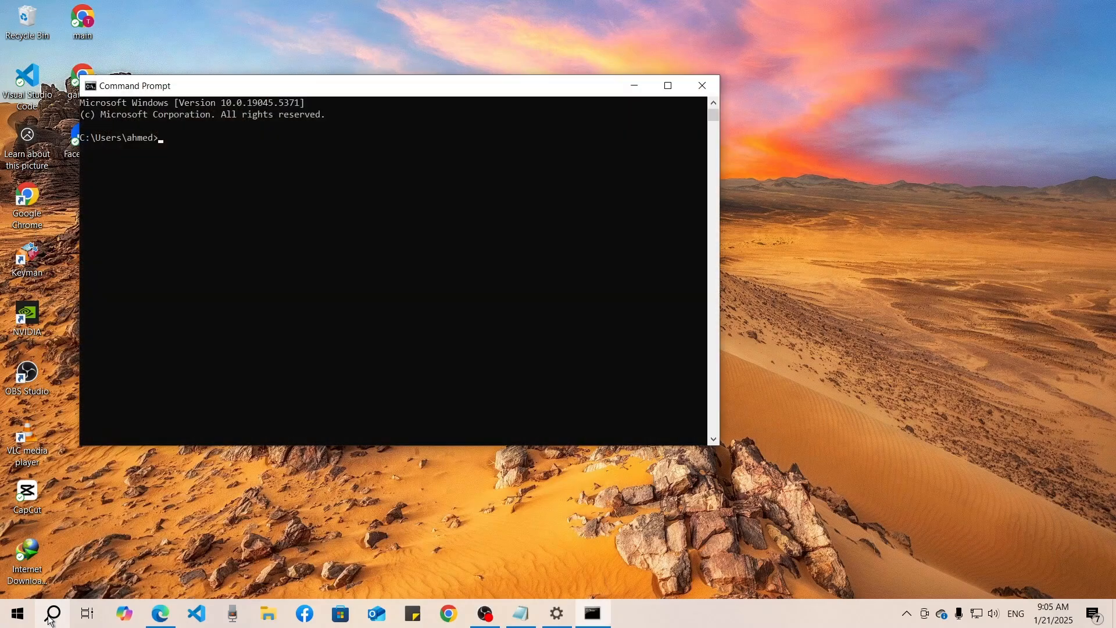
# Run php -v in Command Prompt, which reports PHP 8.2.12
pyautogui.write('php')
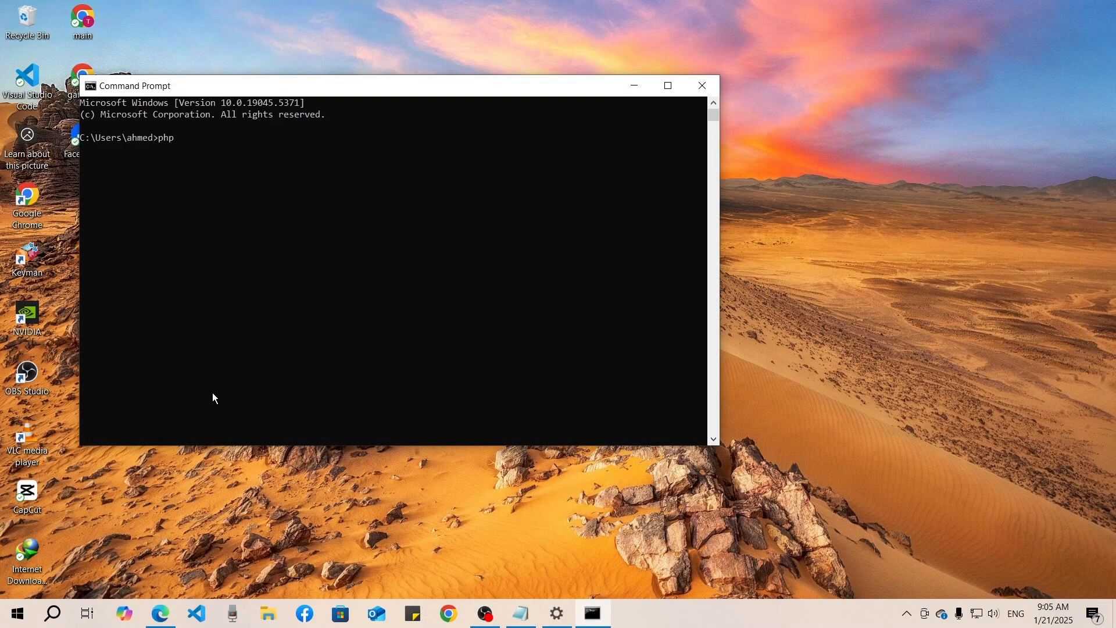
pyautogui.write('-v')
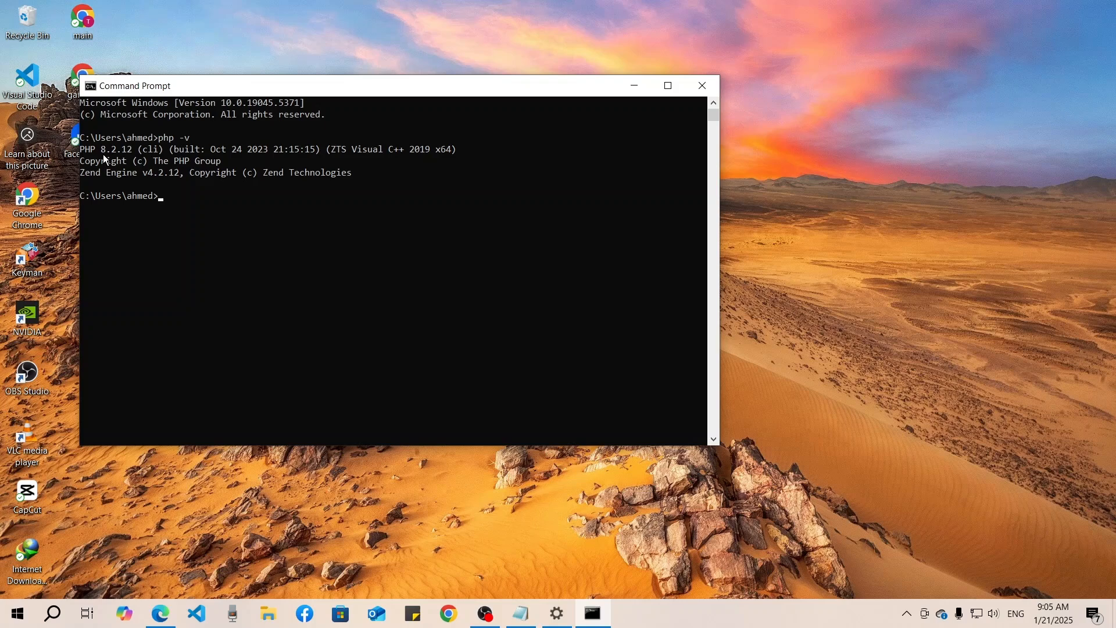
pyautogui.click(666, 86)
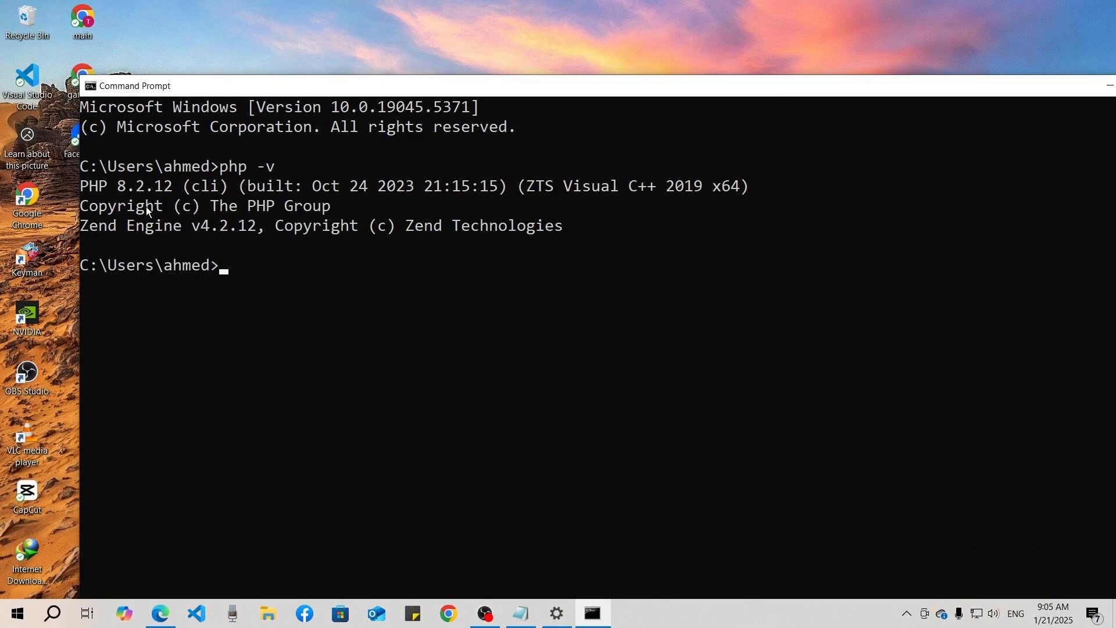
pyautogui.moveTo(836, 150)
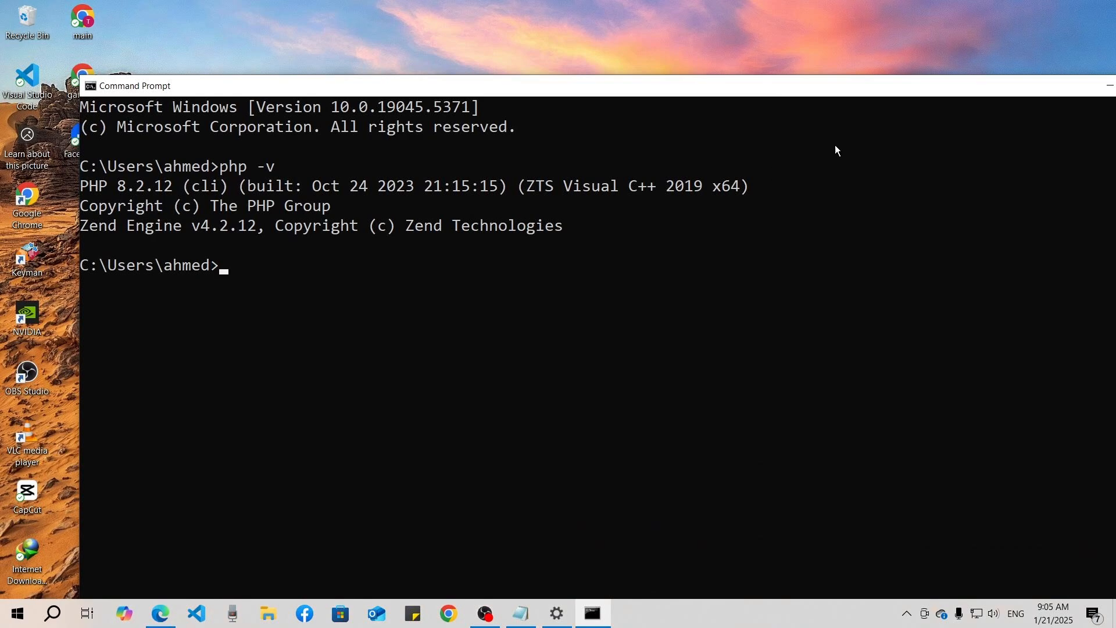
# Close Command Prompt and show the C:\xampp folder in File Explorer
pyautogui.click(1098, 86)
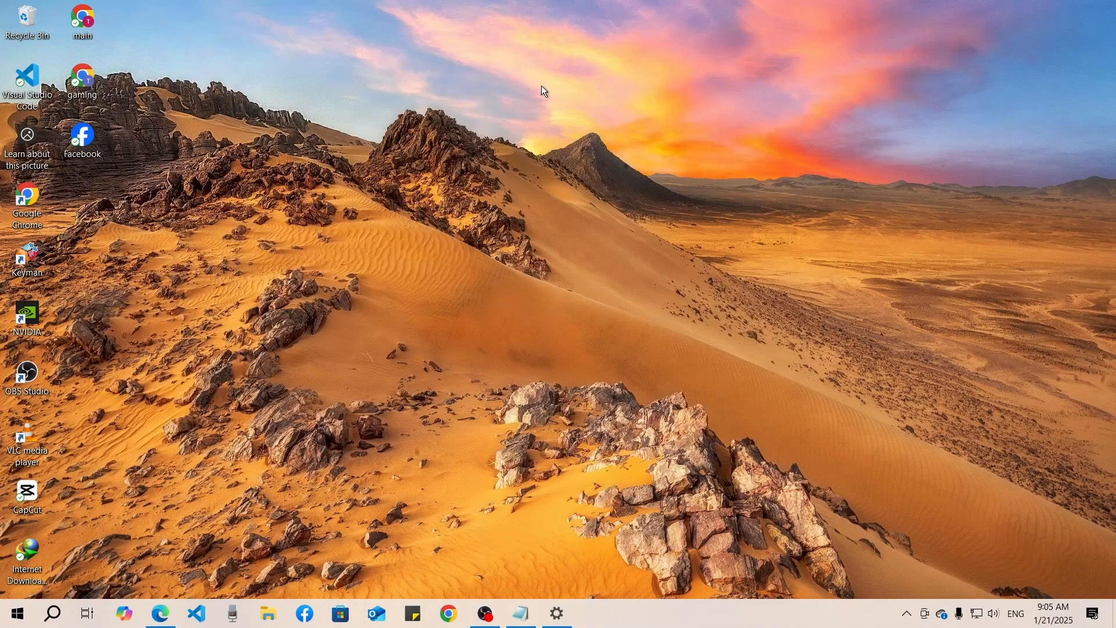
pyautogui.moveTo(302, 603)
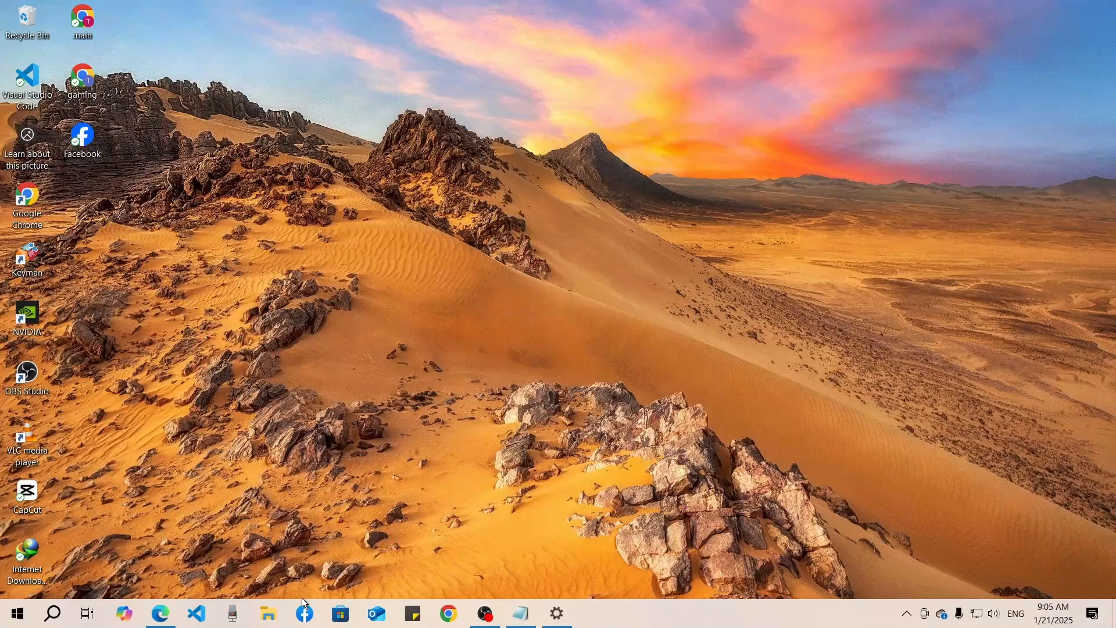
pyautogui.moveTo(374, 590)
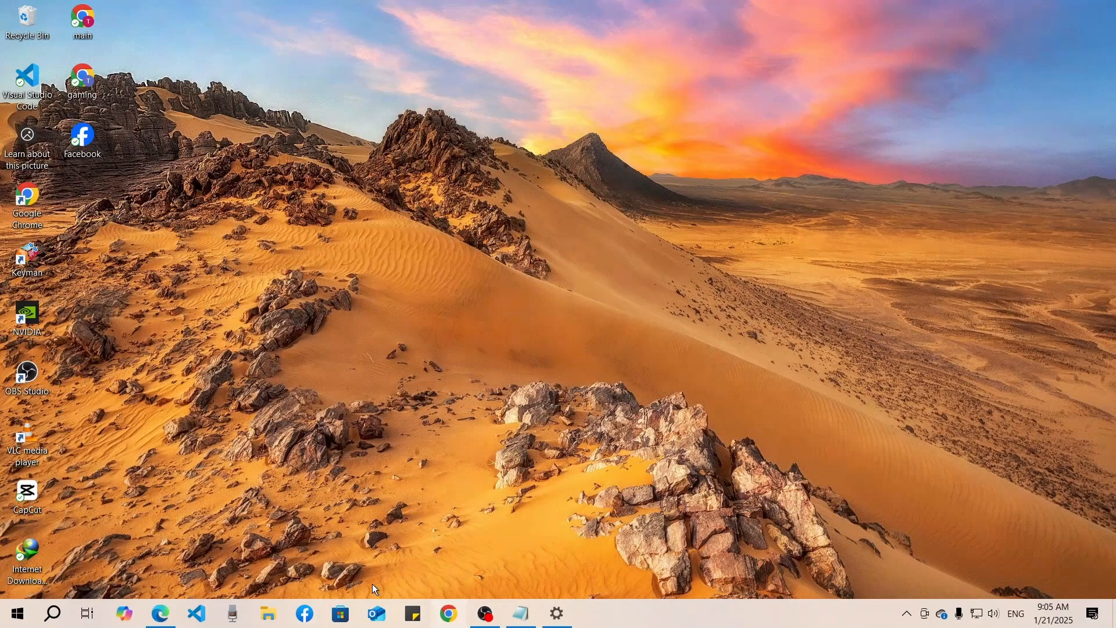
pyautogui.click(268, 613)
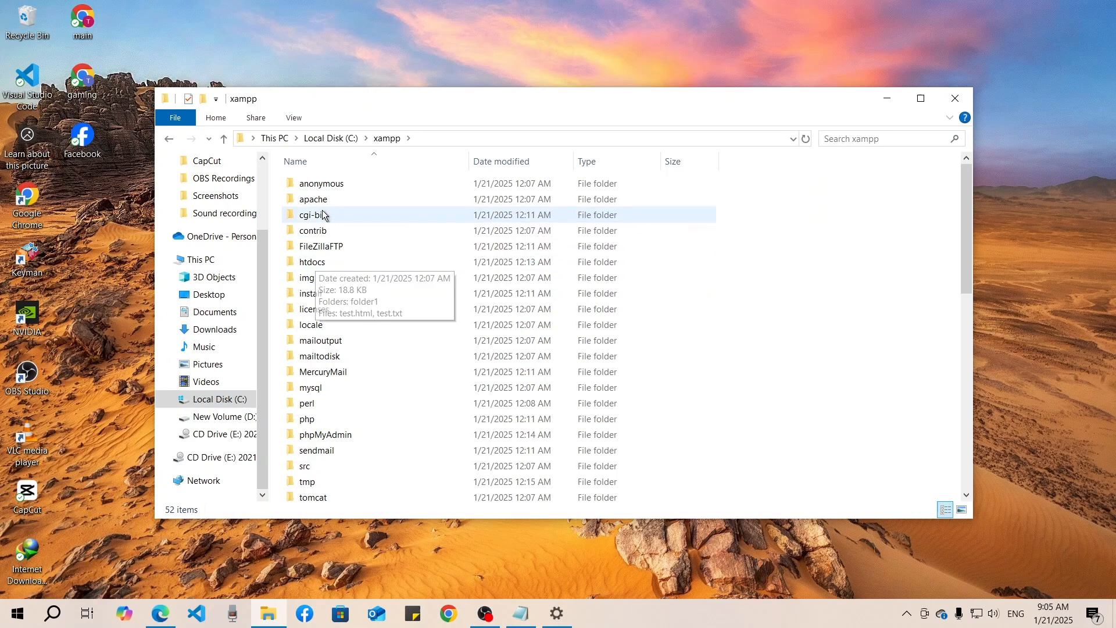
# Rename the xampp apache folder to 'apache 8' and php to 'php 8'
pyautogui.click(313, 198)
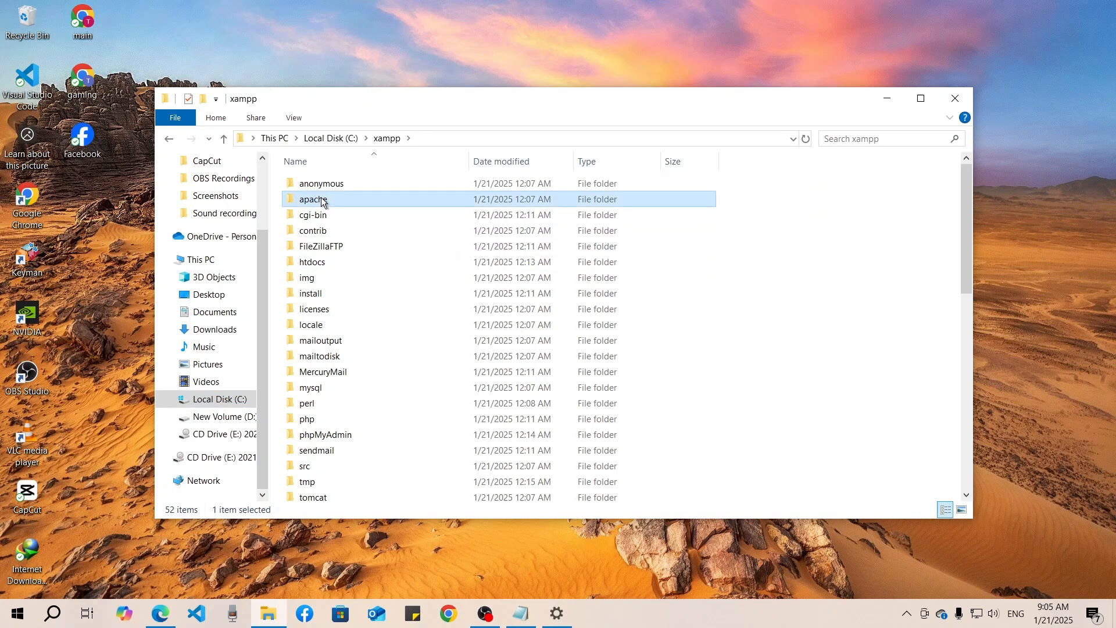
pyautogui.click(307, 419)
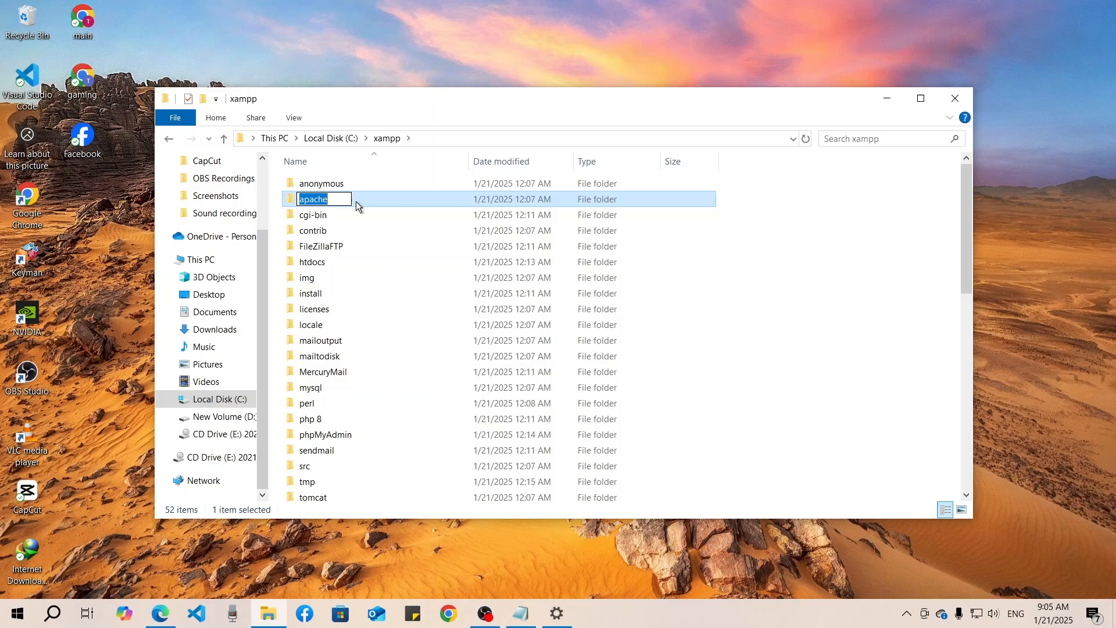
pyautogui.write('8')
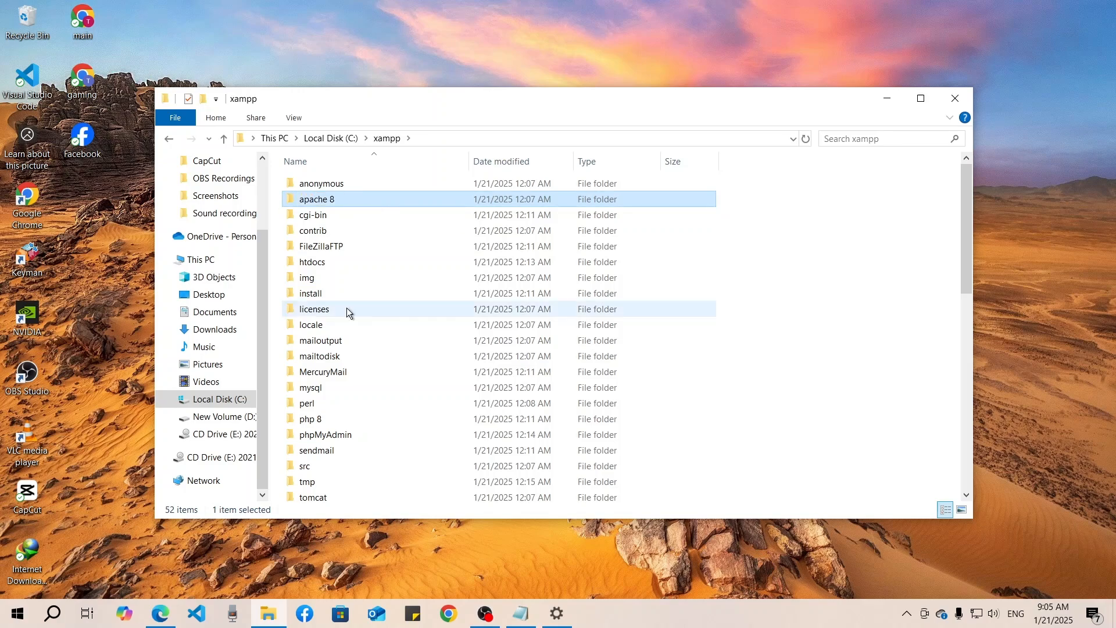
# Search Bing in Edge for 'xampp older version'
pyautogui.click(159, 613)
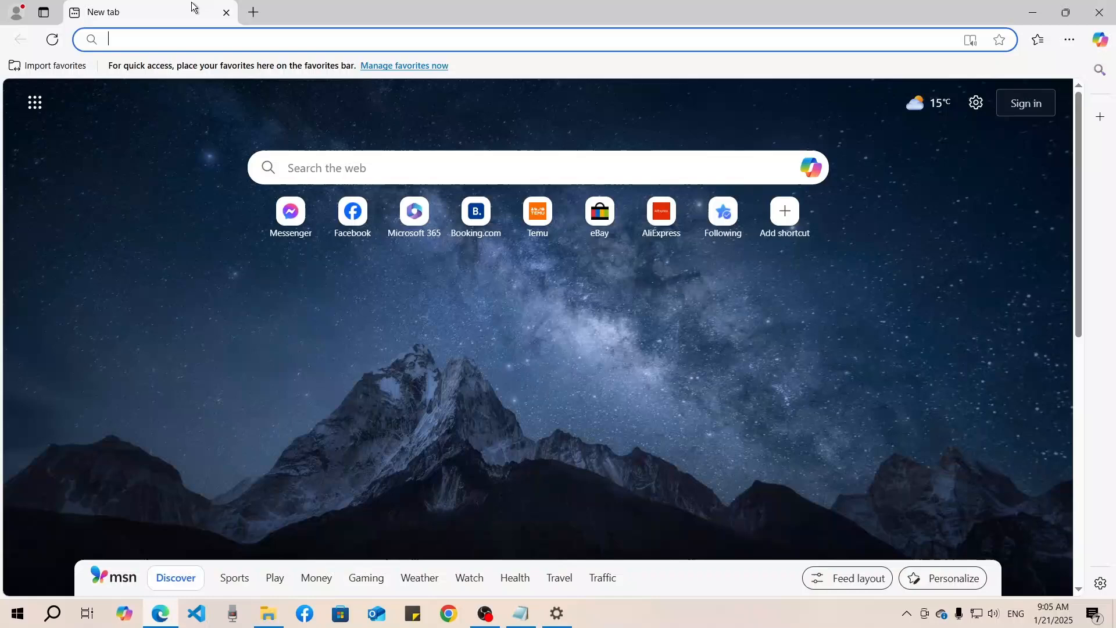
pyautogui.write('xampp older version')
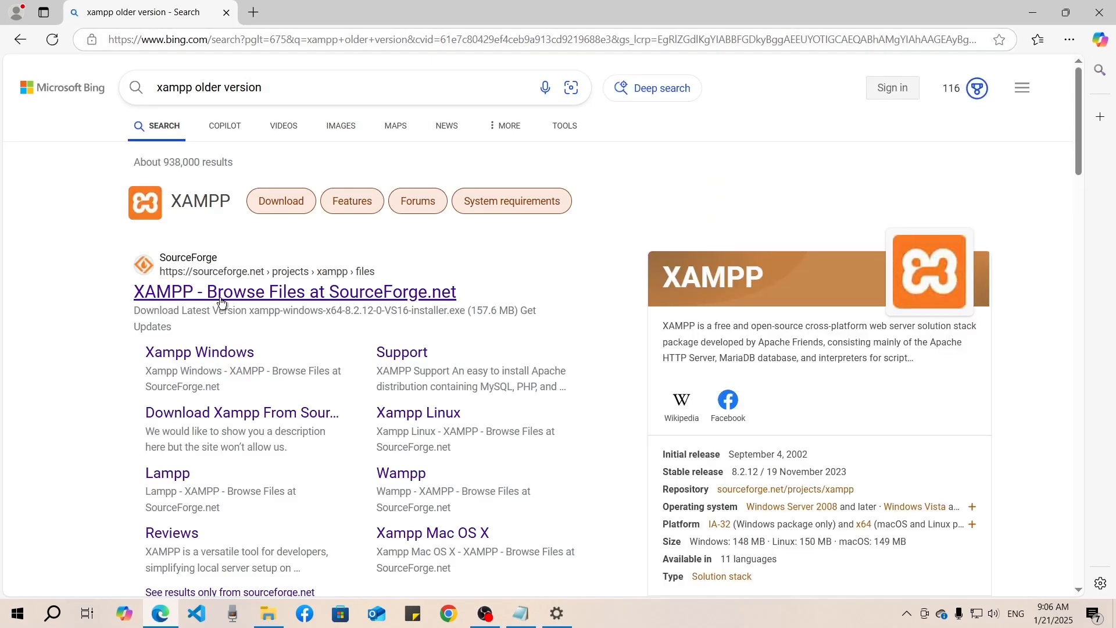
# Download xampp-portable-windows-x64-7.4.13-1-VC15.zip from SourceForge's XAMPP Windows folders
pyautogui.click(294, 291)
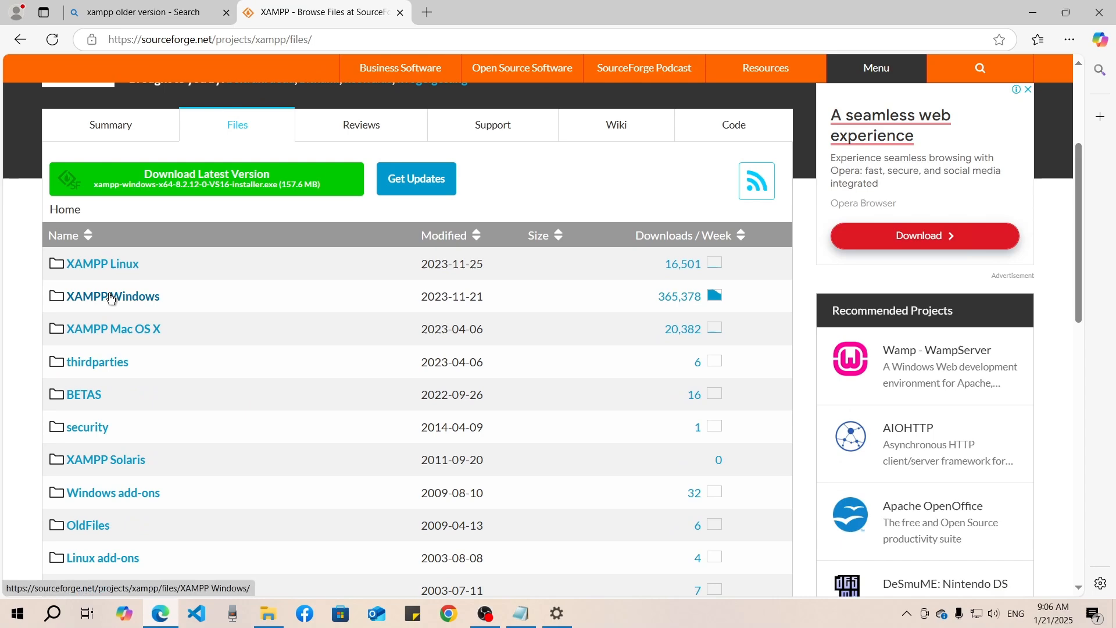
pyautogui.click(112, 296)
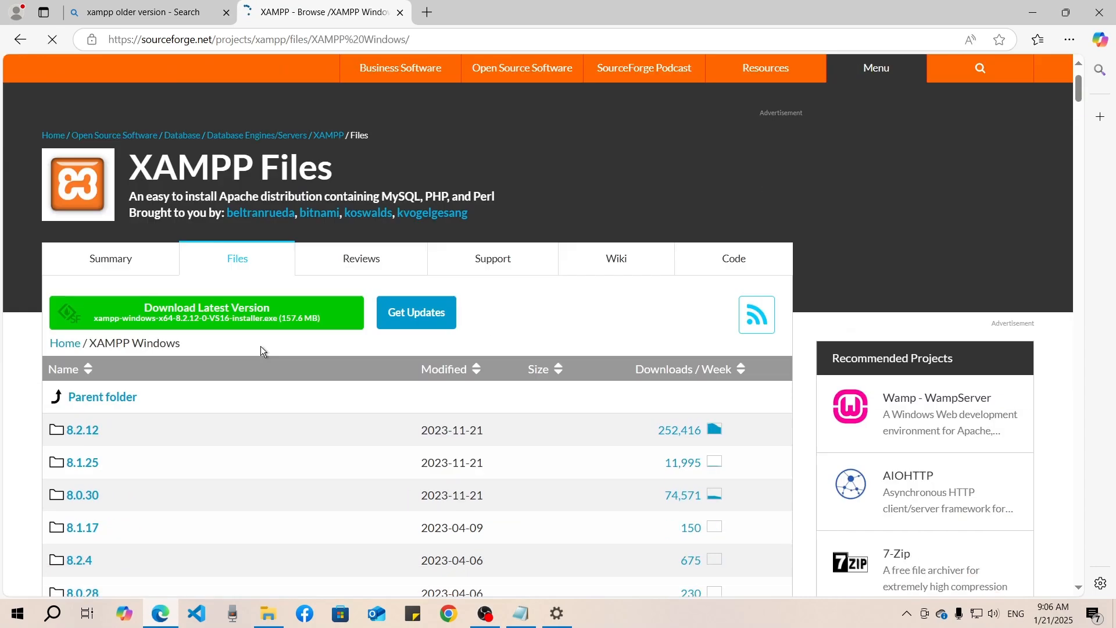
pyautogui.scroll(-3)
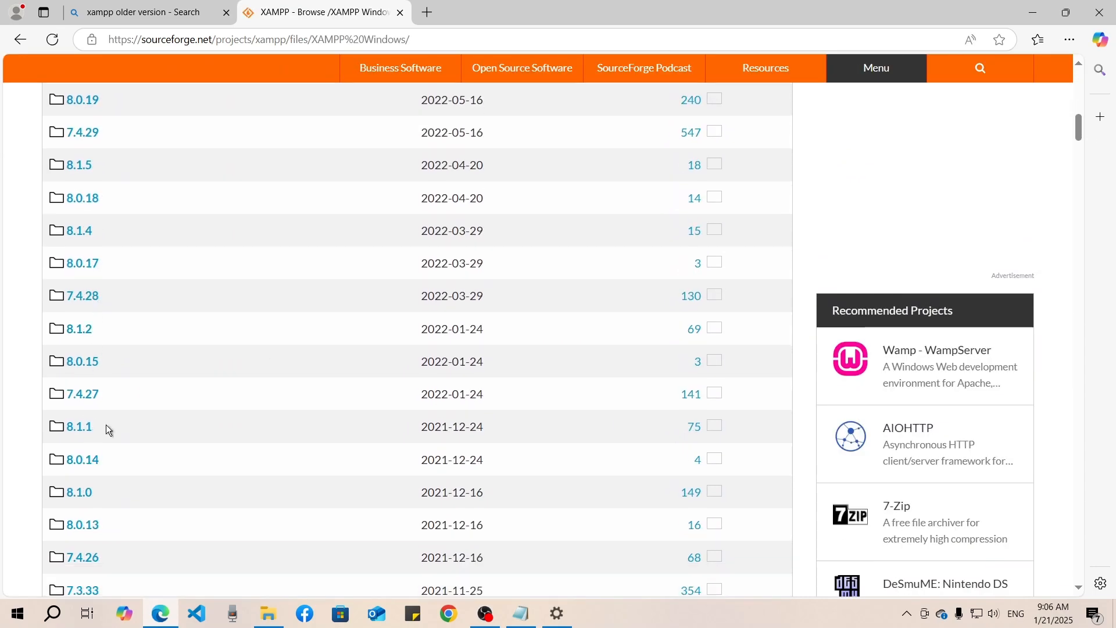
pyautogui.scroll(-3)
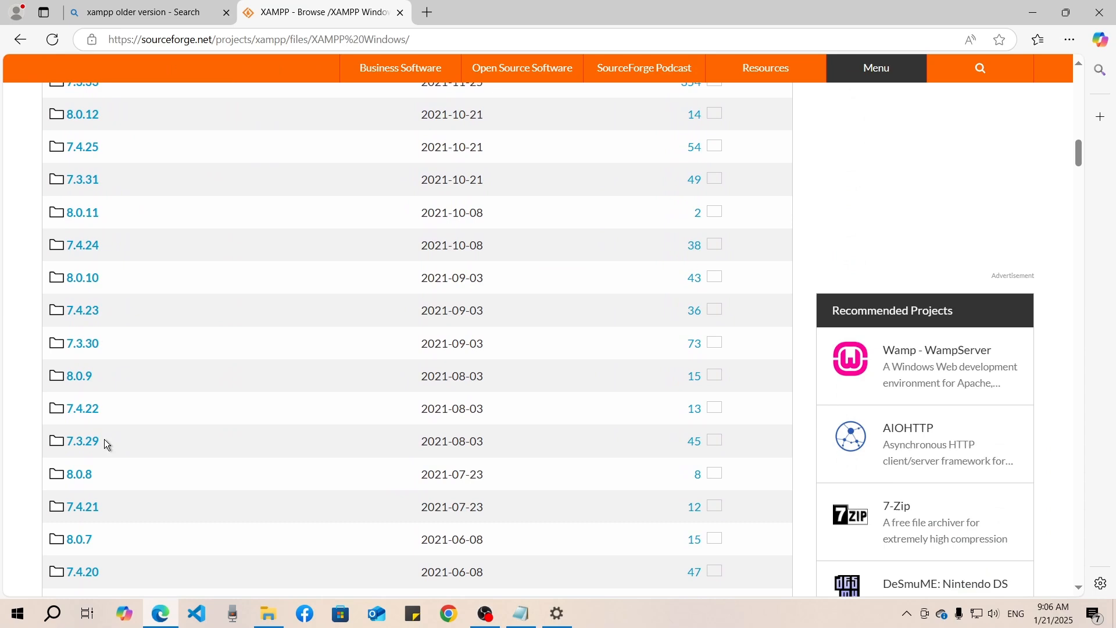
pyautogui.scroll(-3)
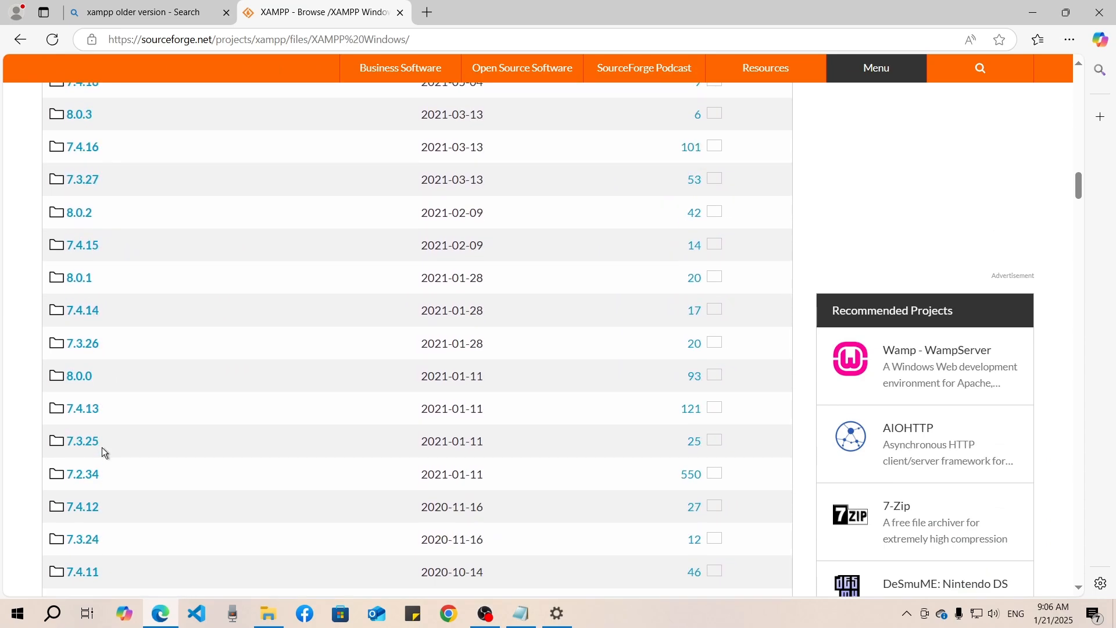
pyautogui.moveTo(82, 408)
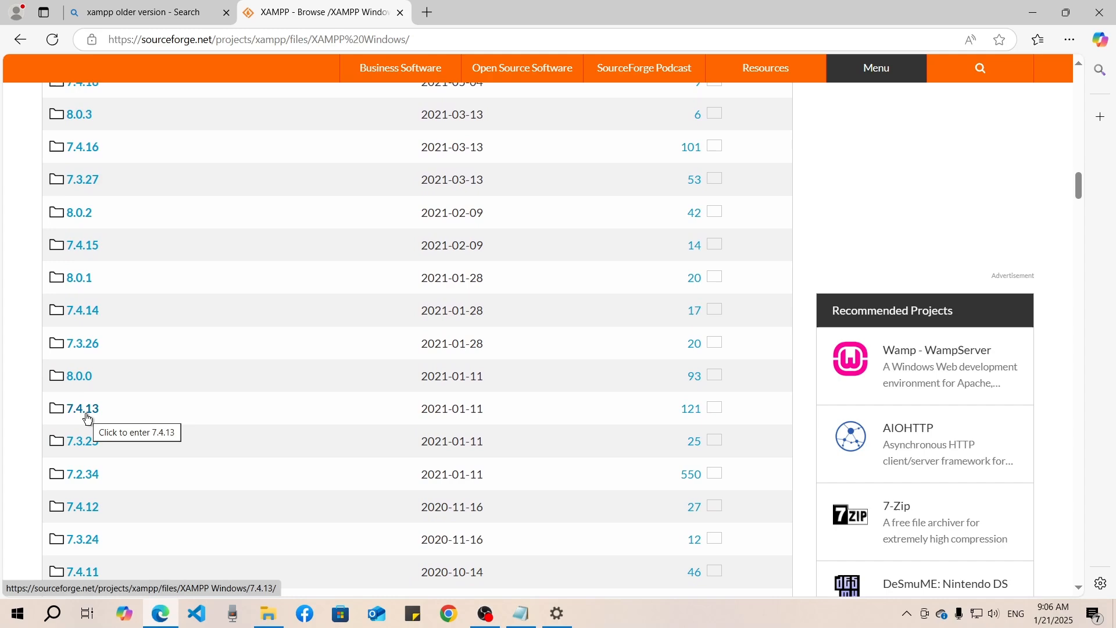
pyautogui.click(82, 408)
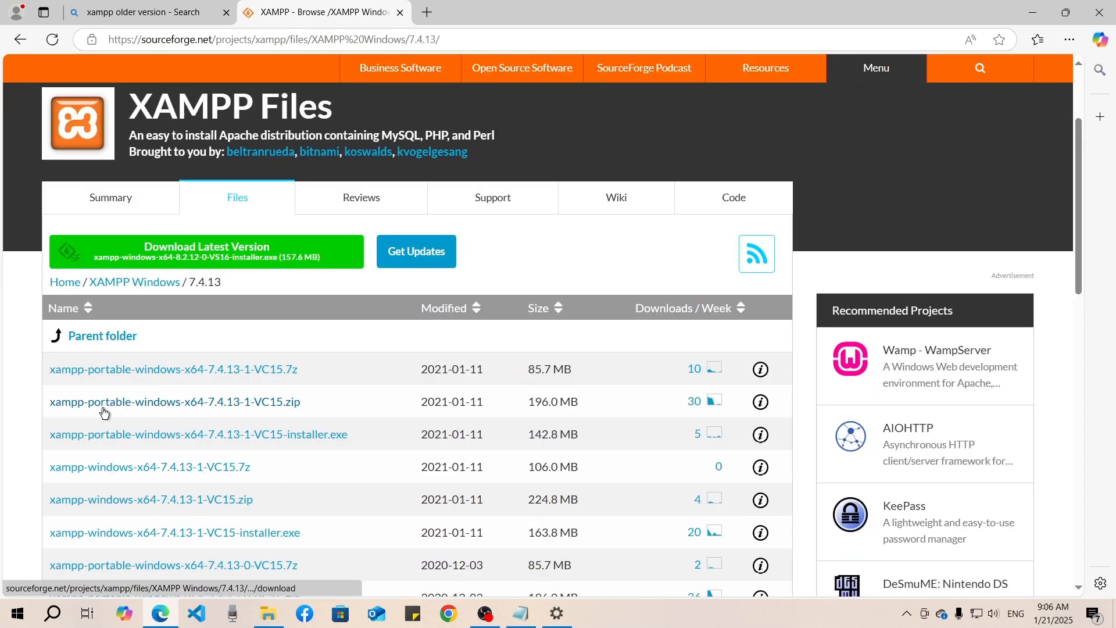
pyautogui.moveTo(197, 410)
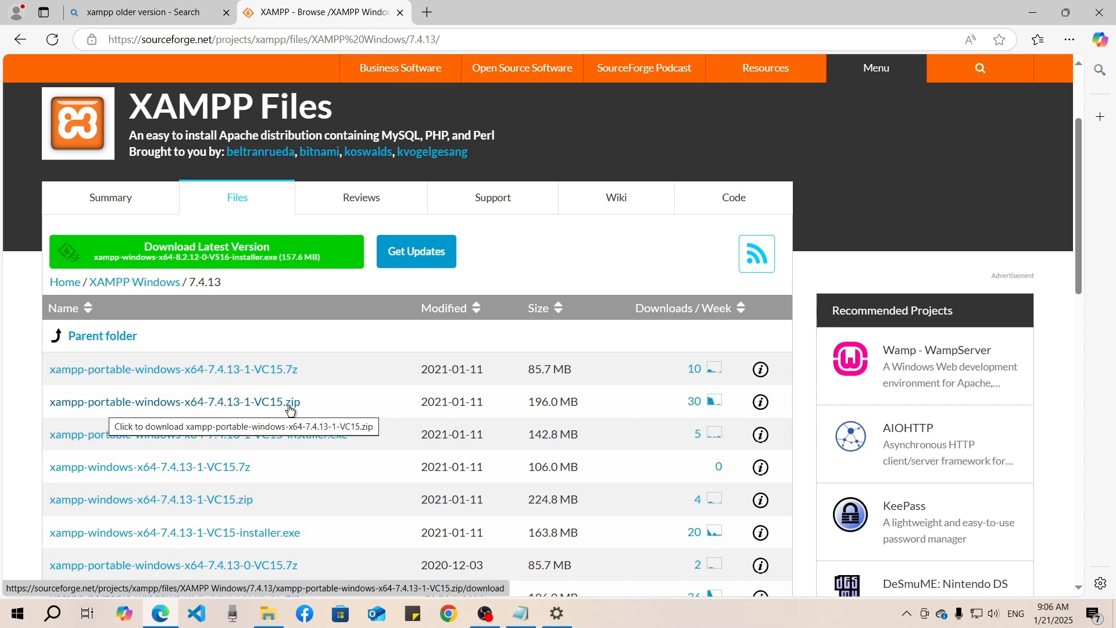
pyautogui.click(173, 402)
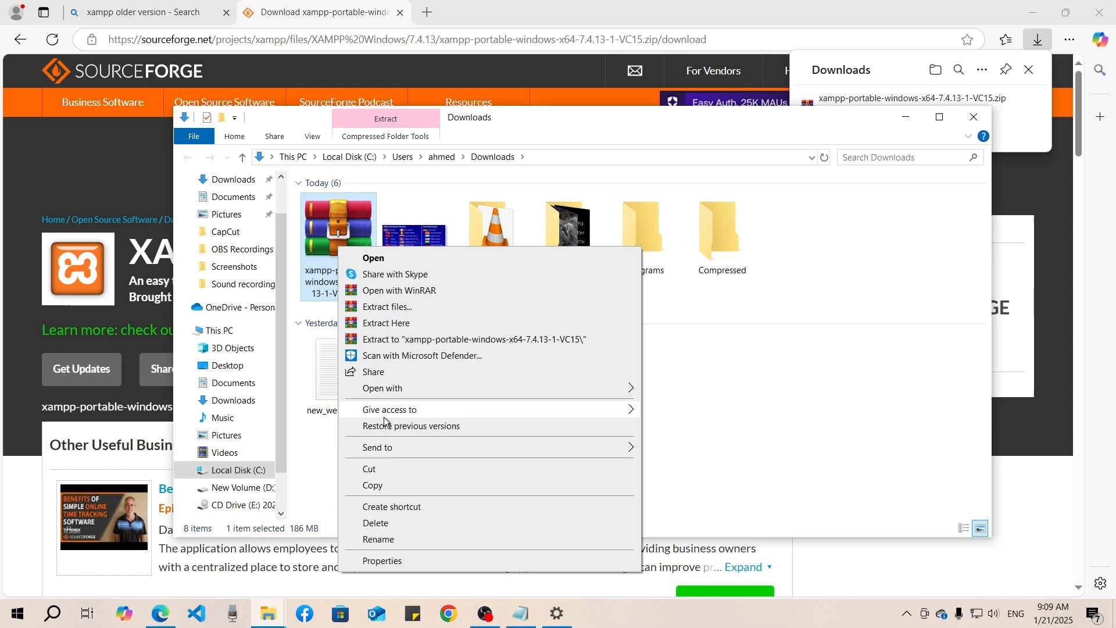
# Extract the 7.4.13 zip, paste its apache and php folders into C:\xampp, and open php
pyautogui.click(387, 306)
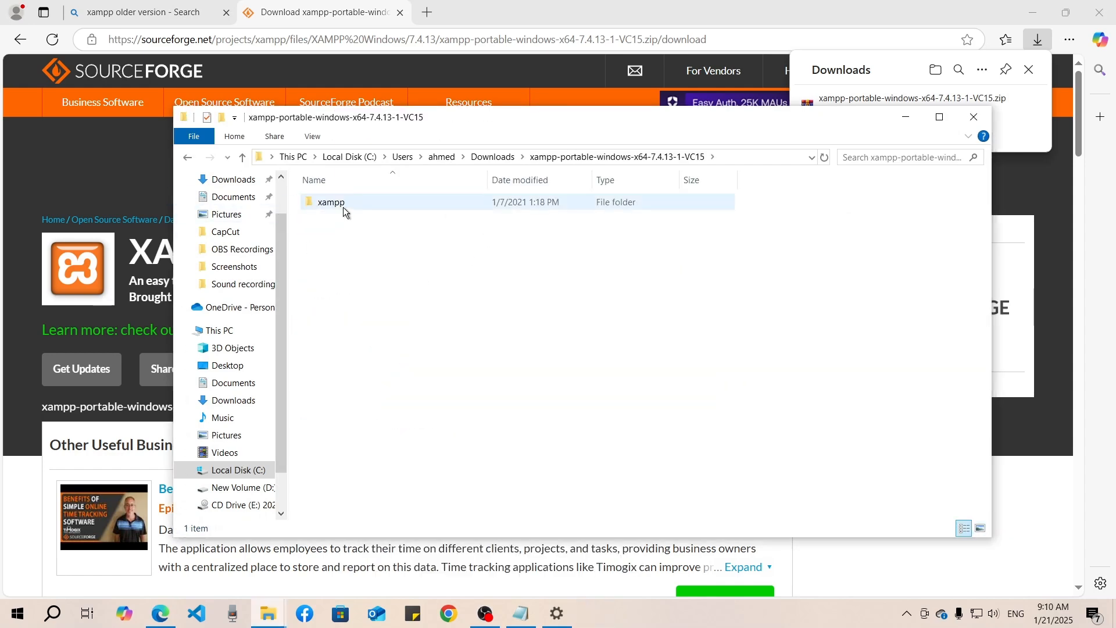
pyautogui.doubleClick(330, 202)
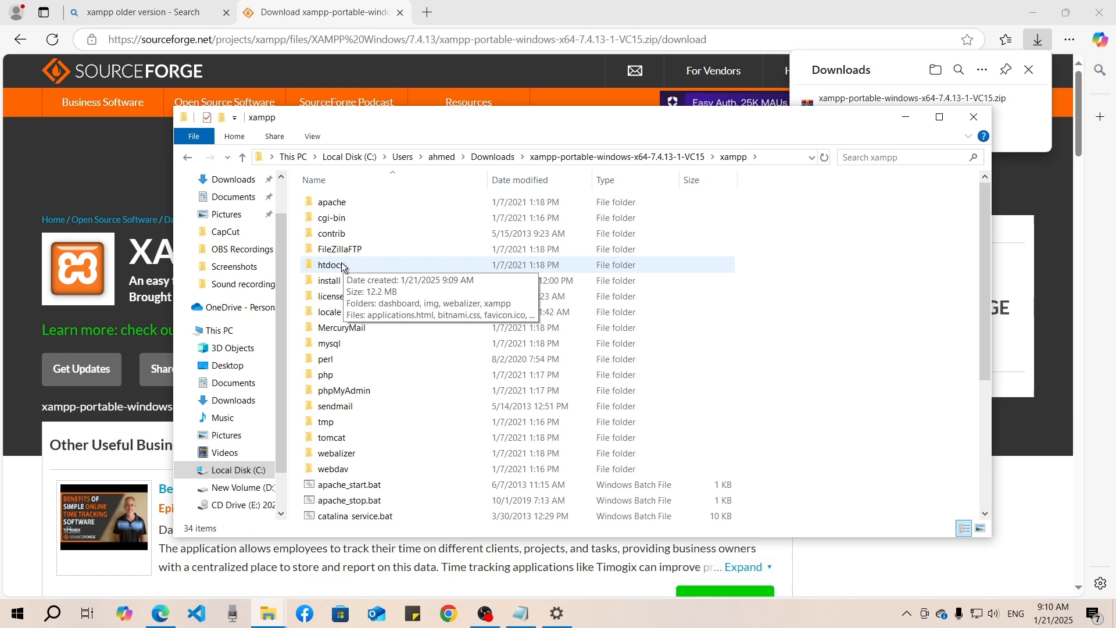
pyautogui.click(331, 202)
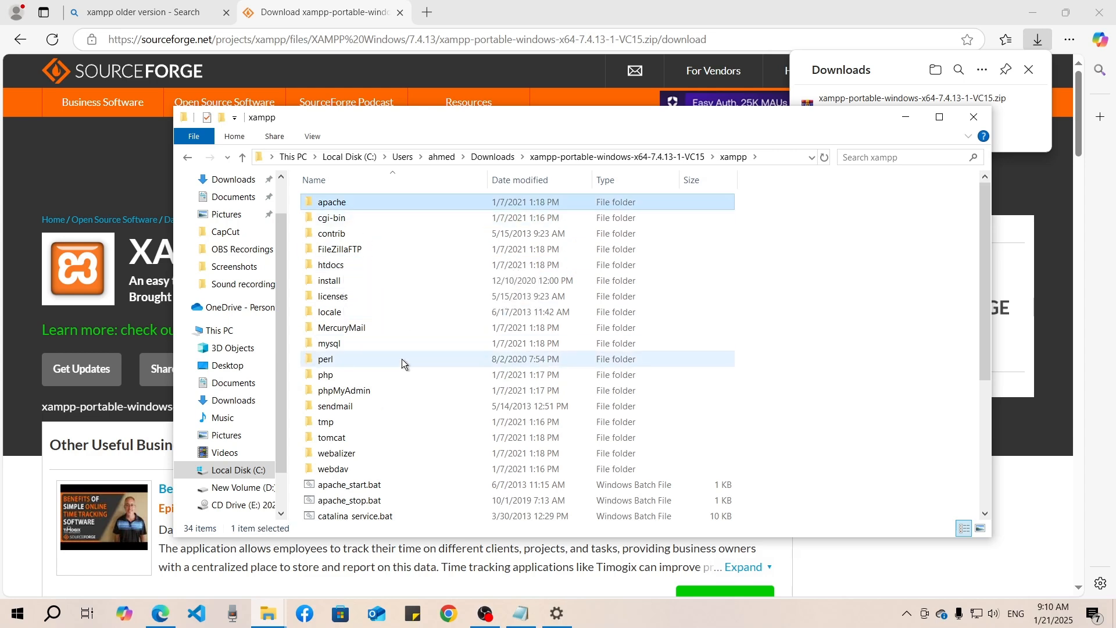
pyautogui.click(326, 375)
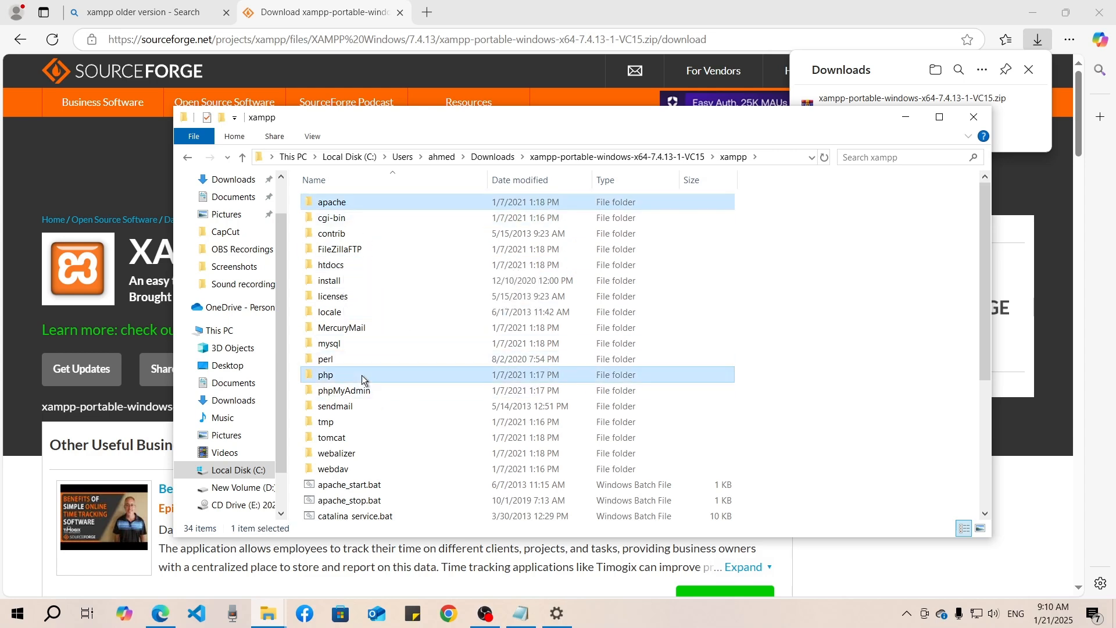
pyautogui.rightClick(325, 374)
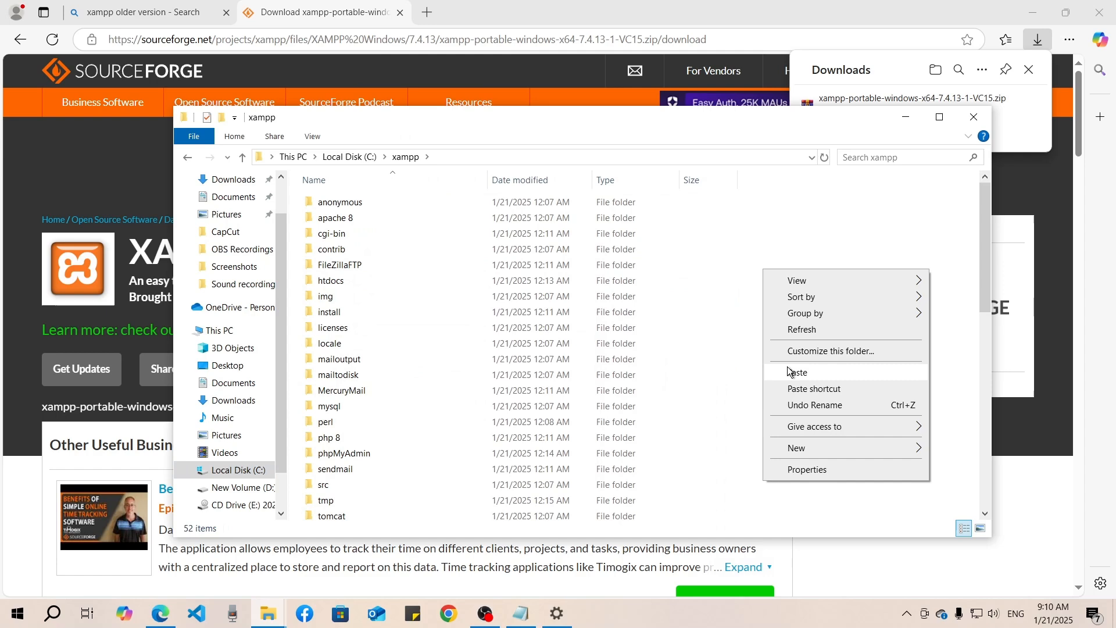
pyautogui.click(797, 371)
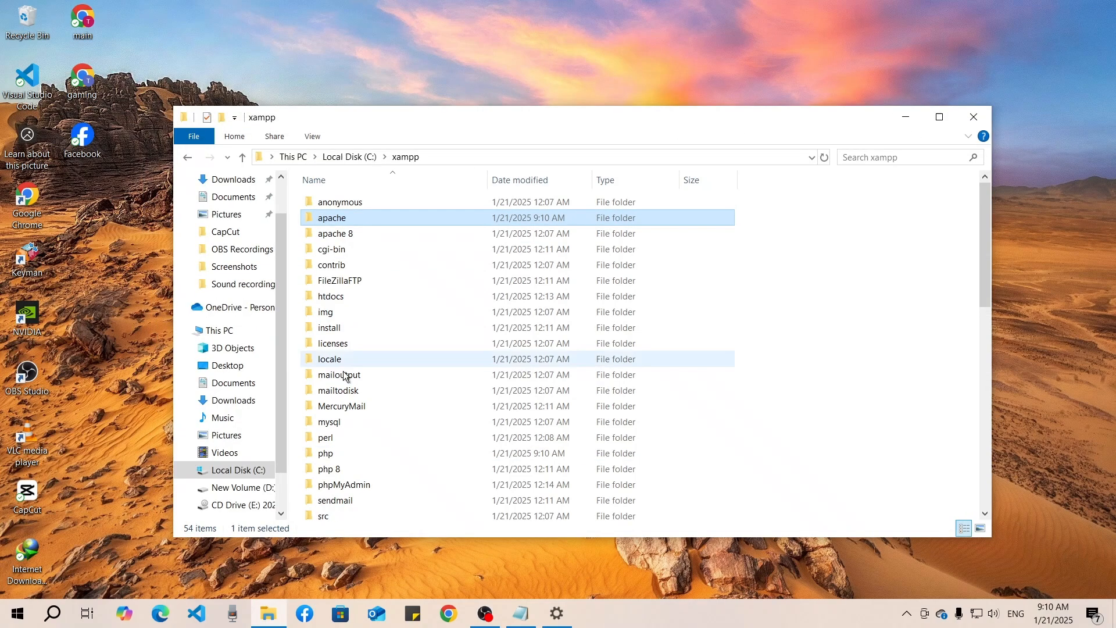
pyautogui.doubleClick(324, 452)
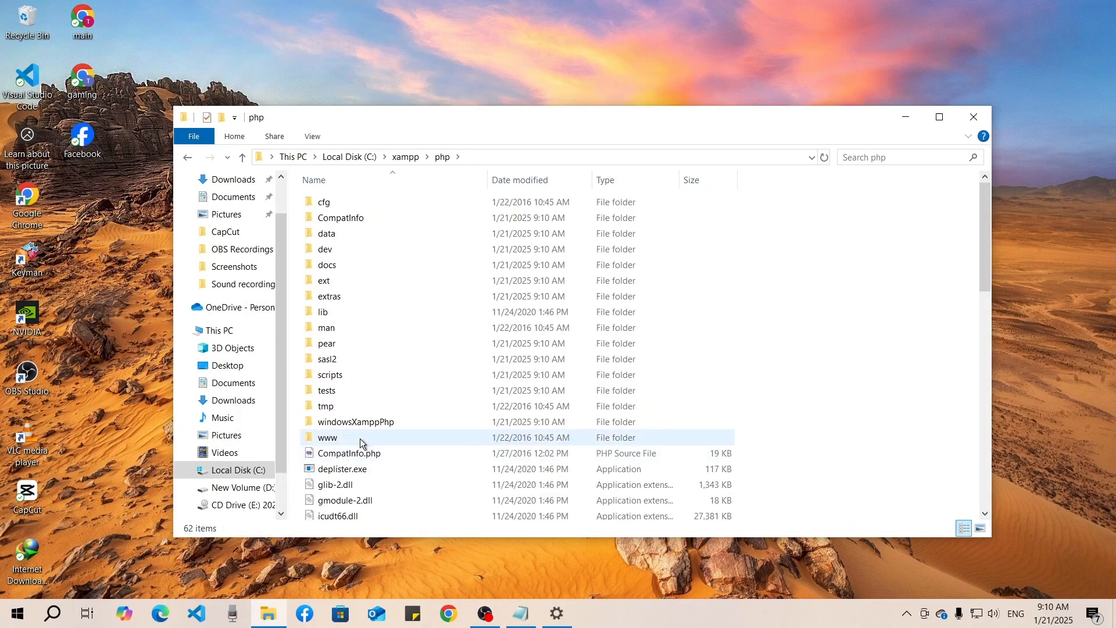
pyautogui.moveTo(360, 437)
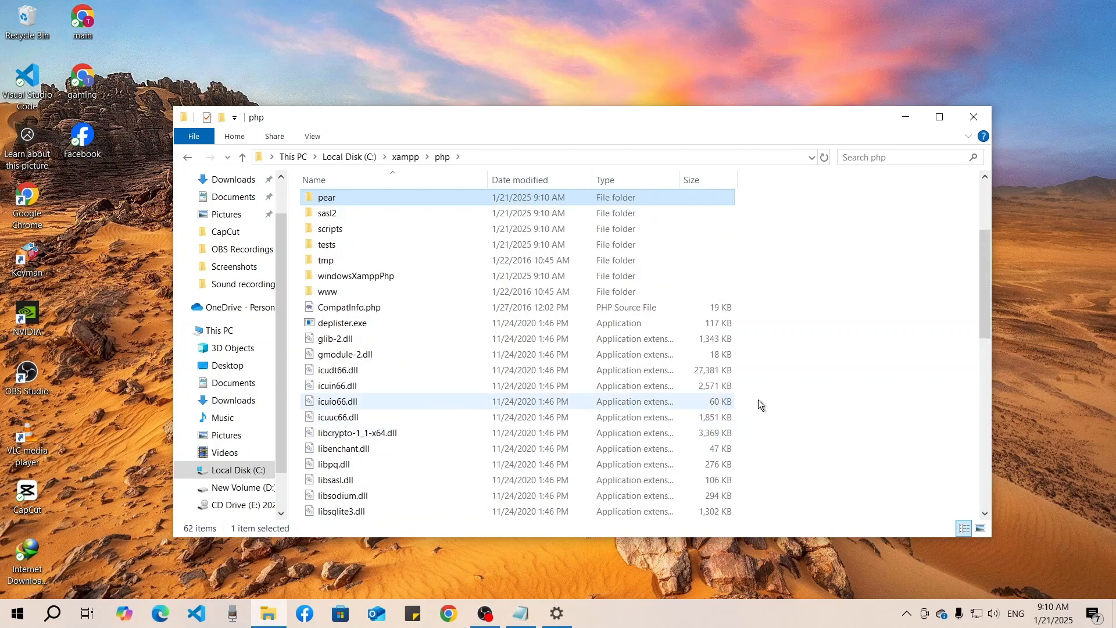
# Find php.ini in the php folder and open it with Notepad
pyautogui.click(904, 156)
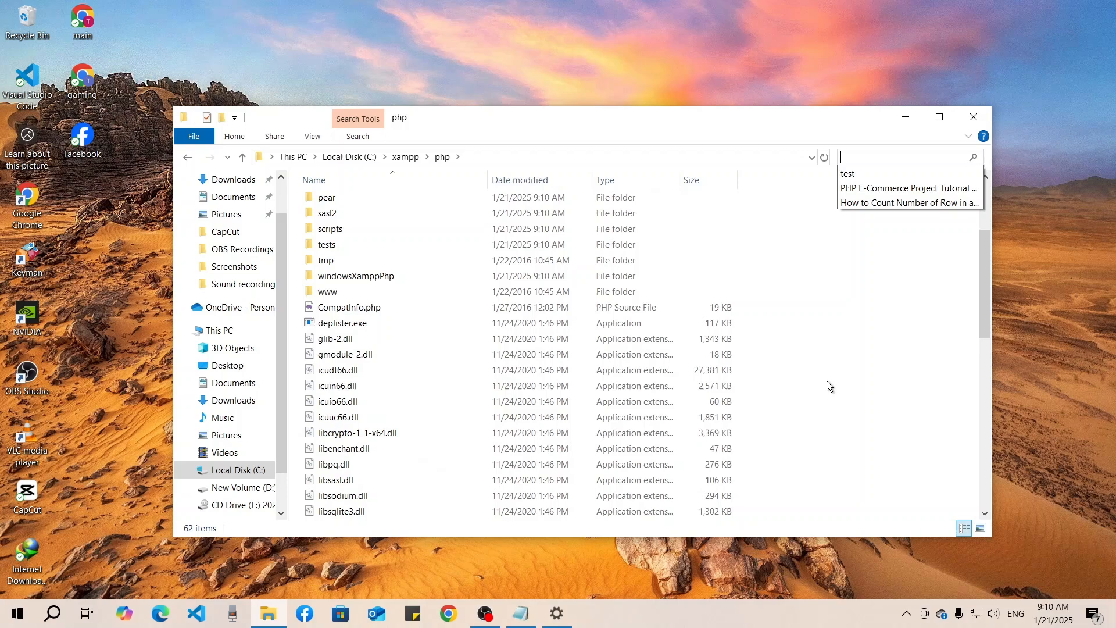
pyautogui.write('php')
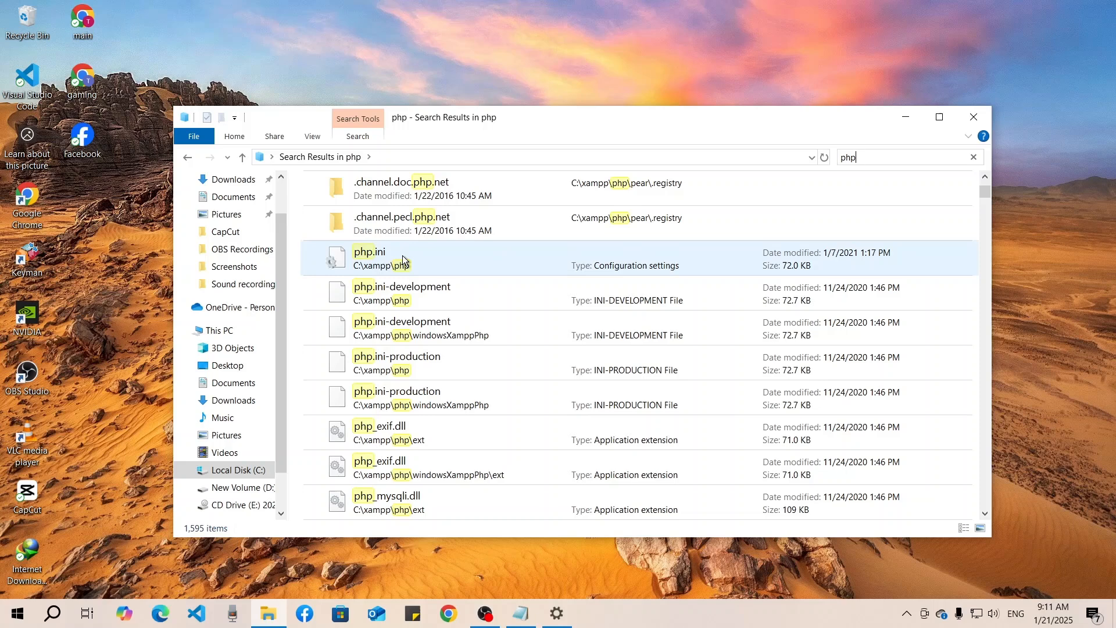
pyautogui.click(498, 257)
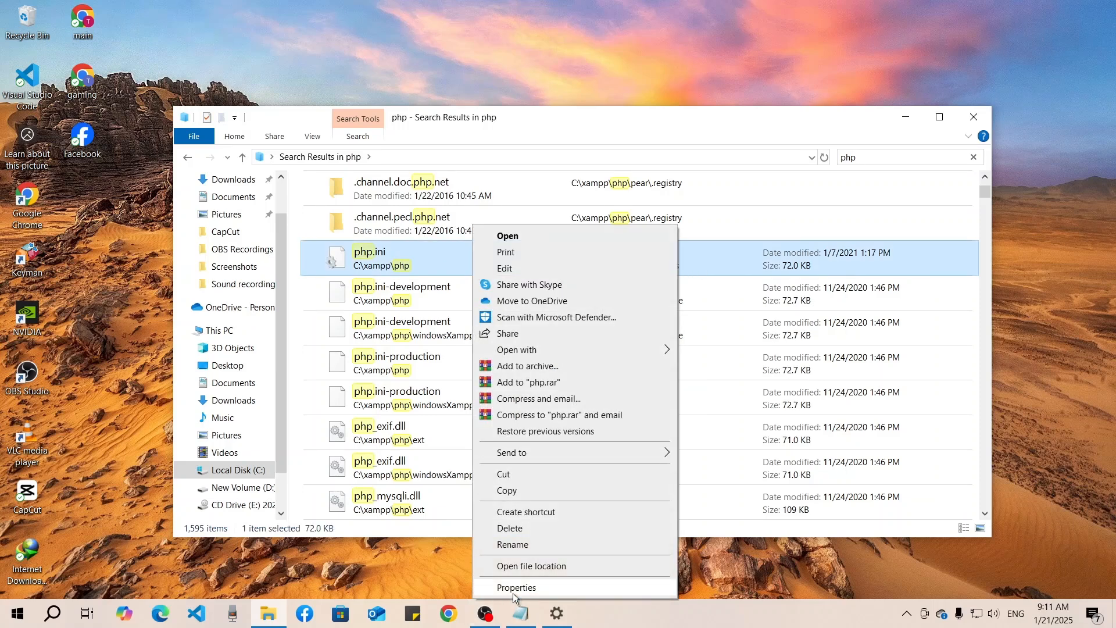
pyautogui.click(517, 349)
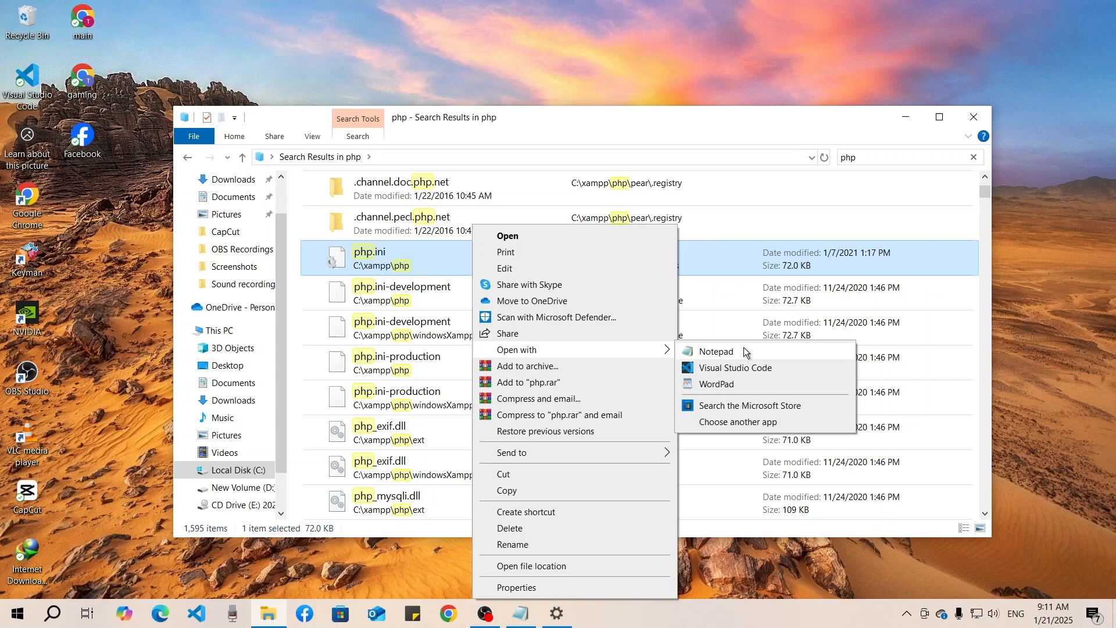
pyautogui.click(716, 352)
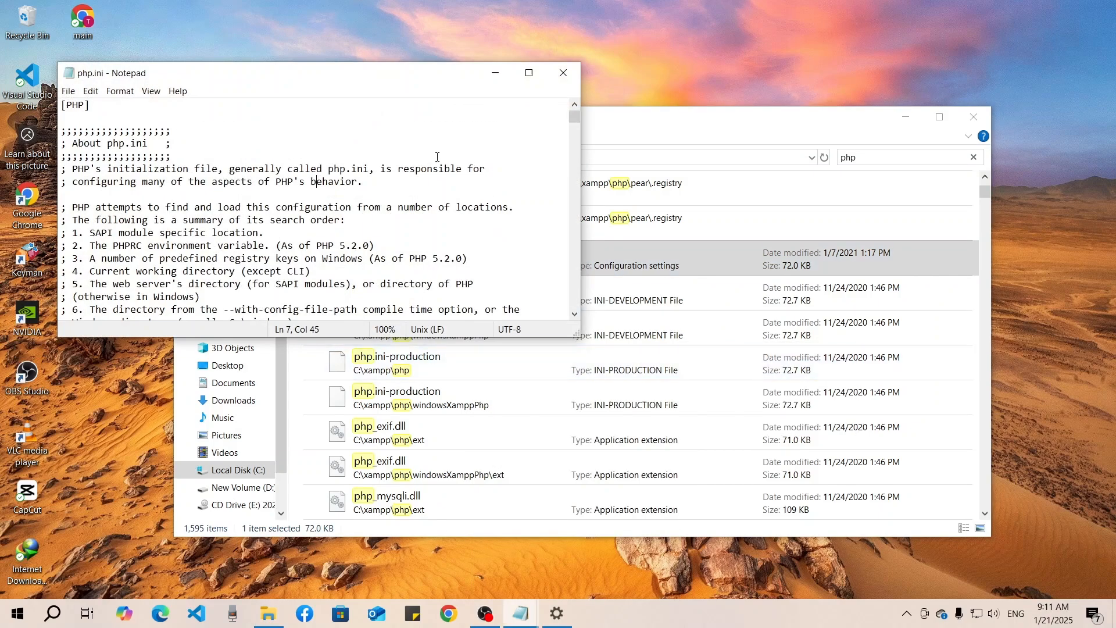
# Prefix each xampp path in php.ini, like extension_dir and error_log, with c:, then close Notepad
pyautogui.click(528, 73)
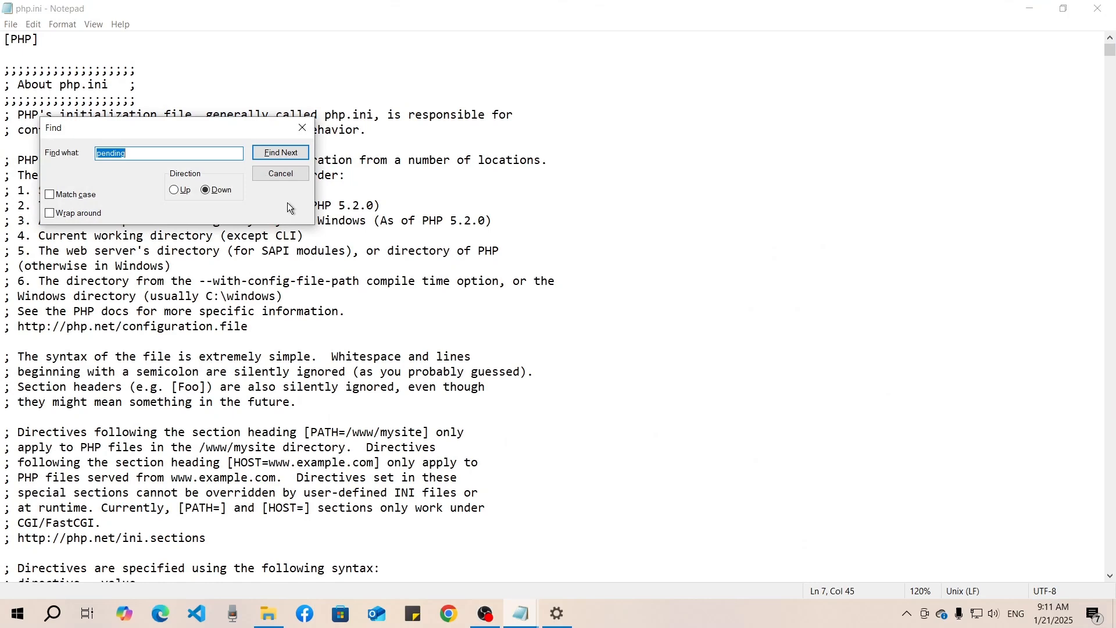
pyautogui.write('xampp')
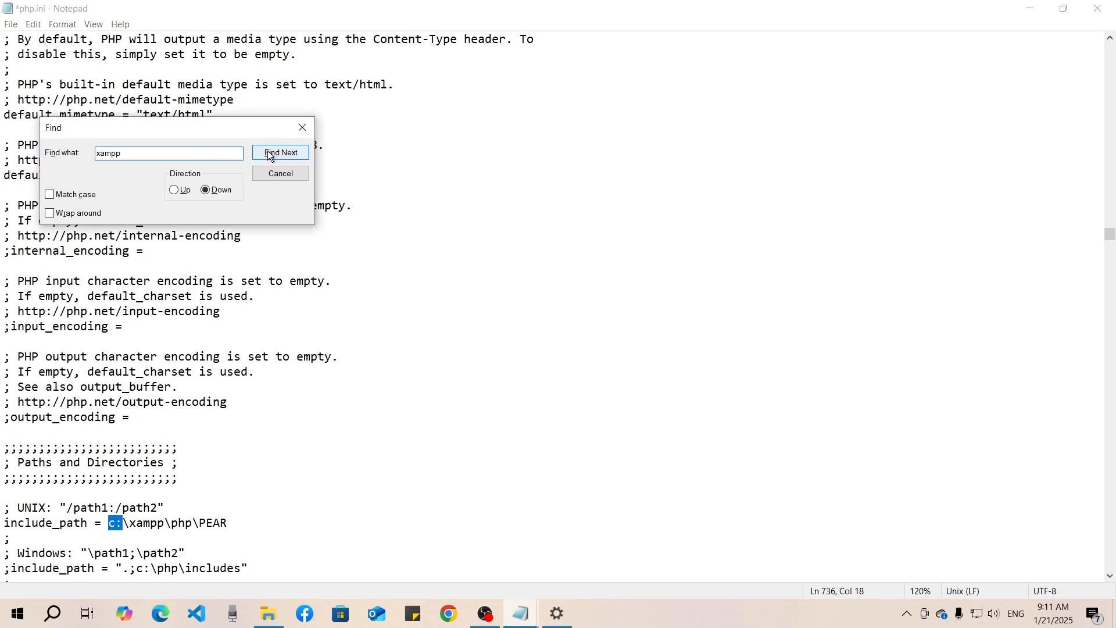
pyautogui.click(280, 153)
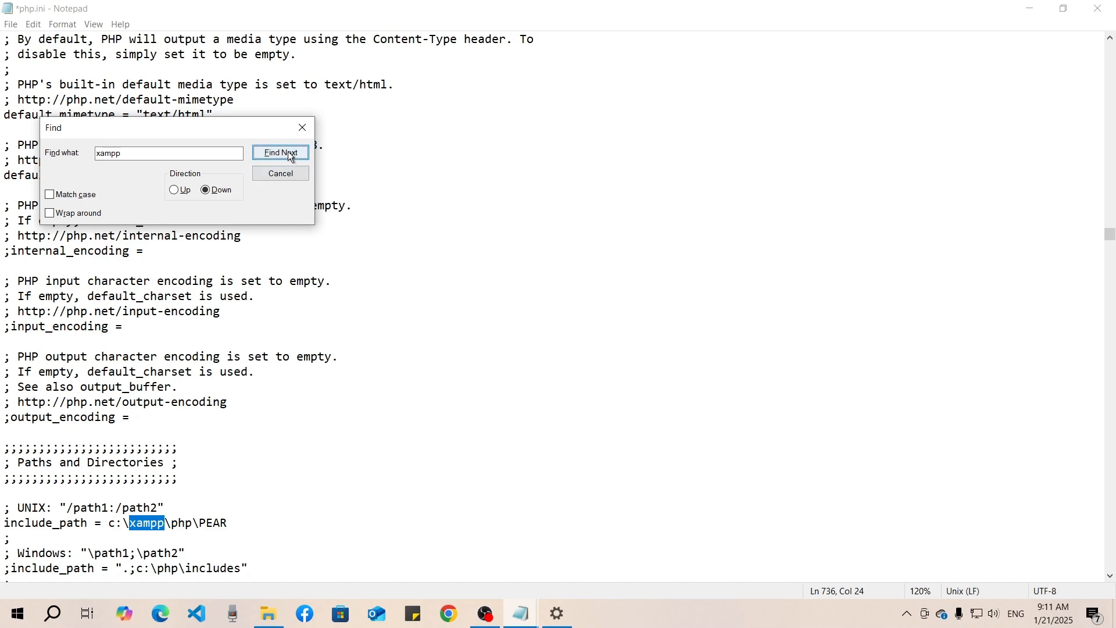
pyautogui.click(280, 152)
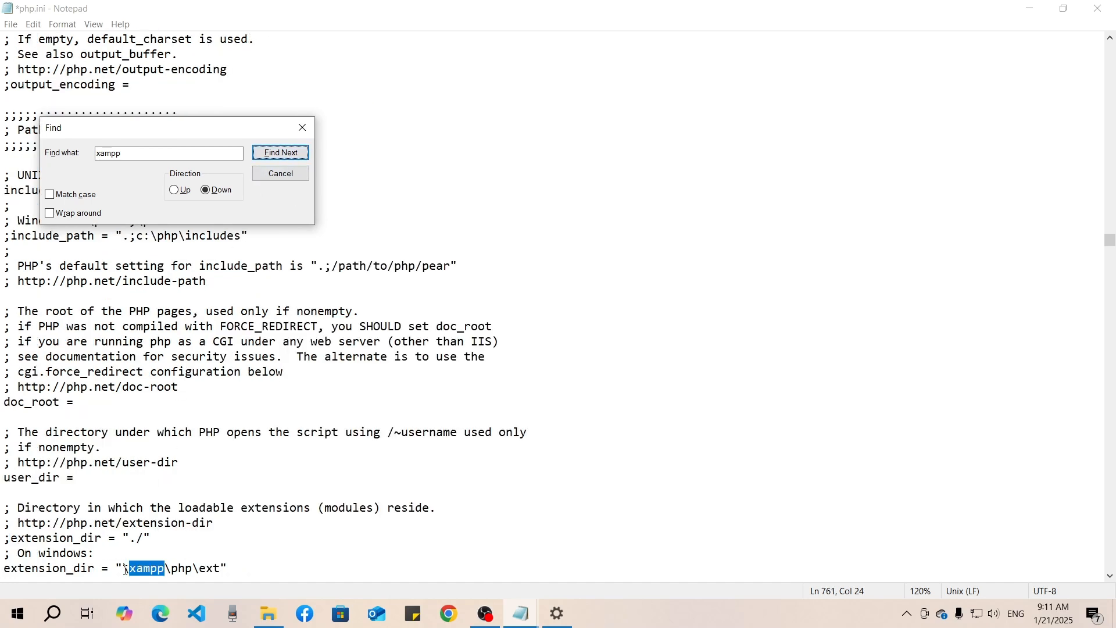
pyautogui.click(279, 152)
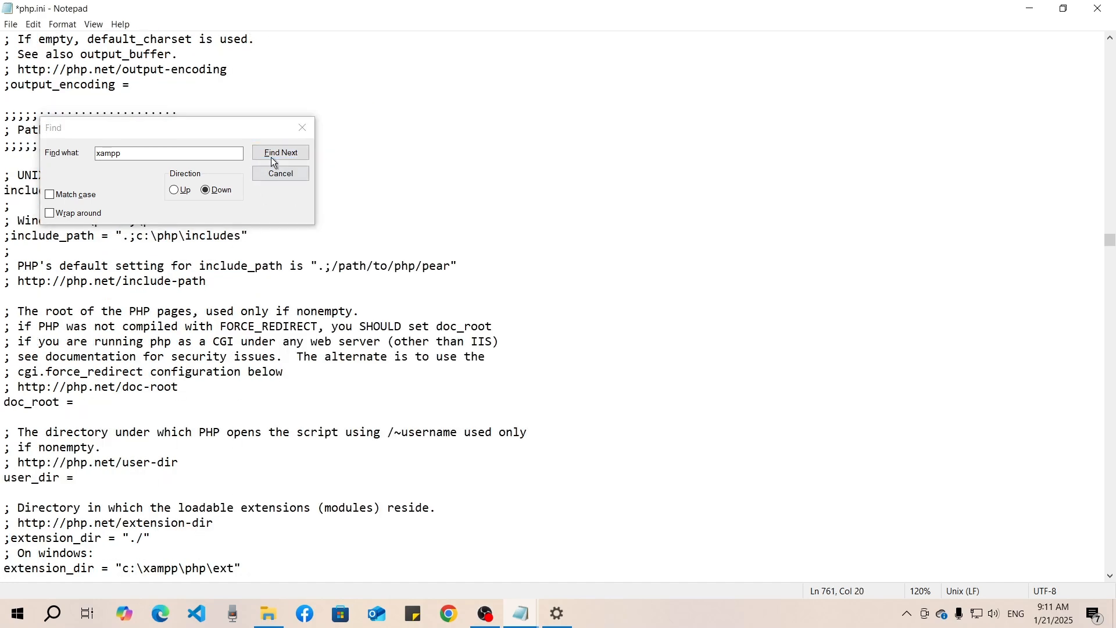
pyautogui.click(280, 152)
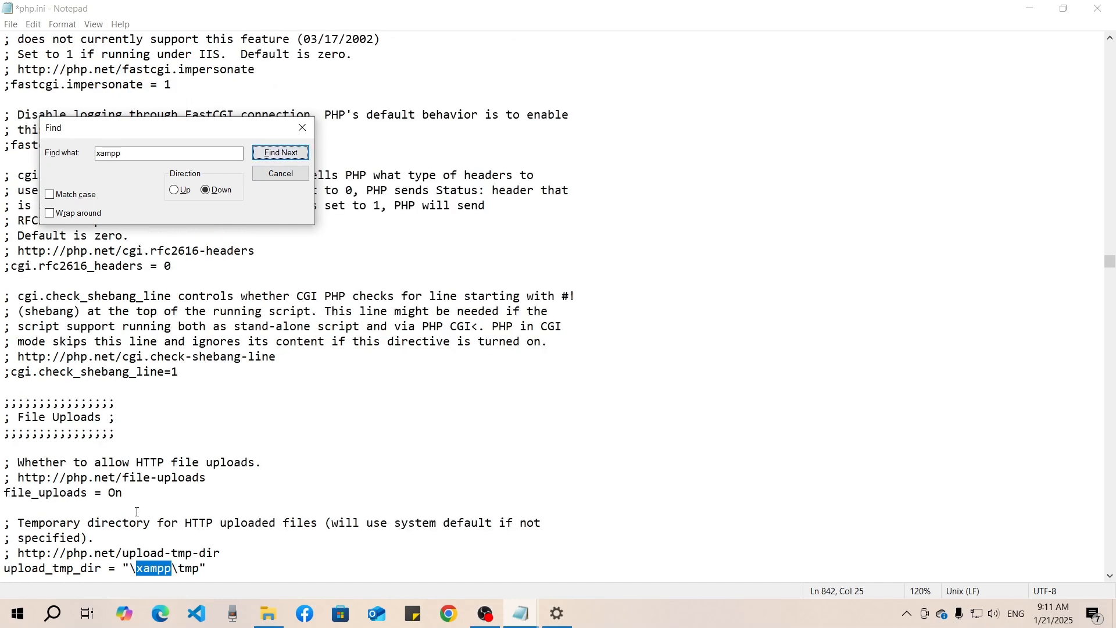
pyautogui.click(279, 151)
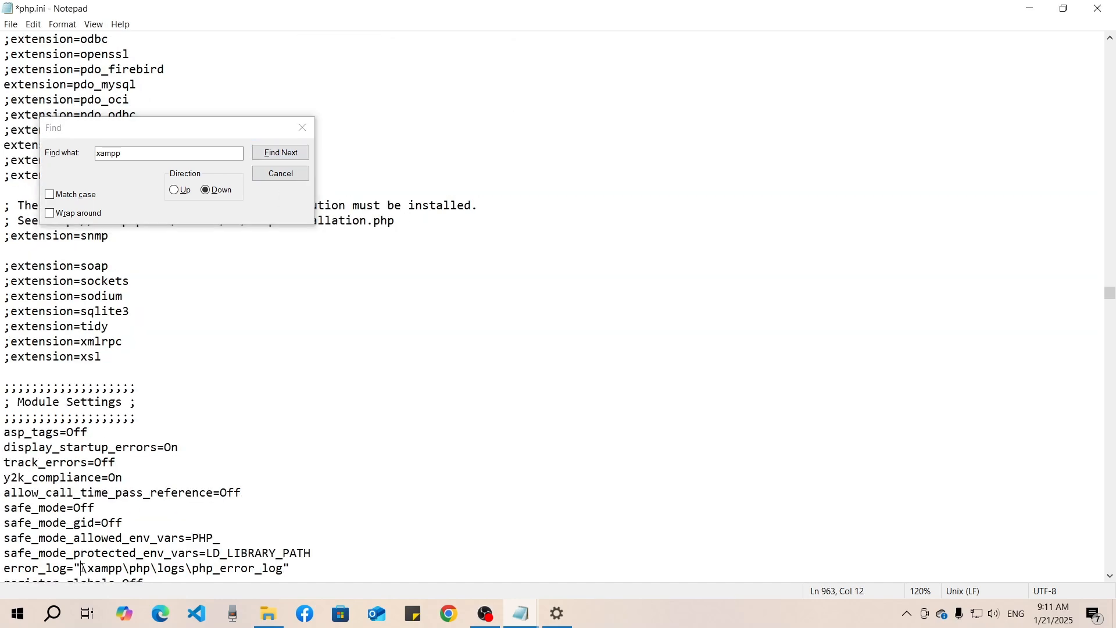
pyautogui.click(281, 152)
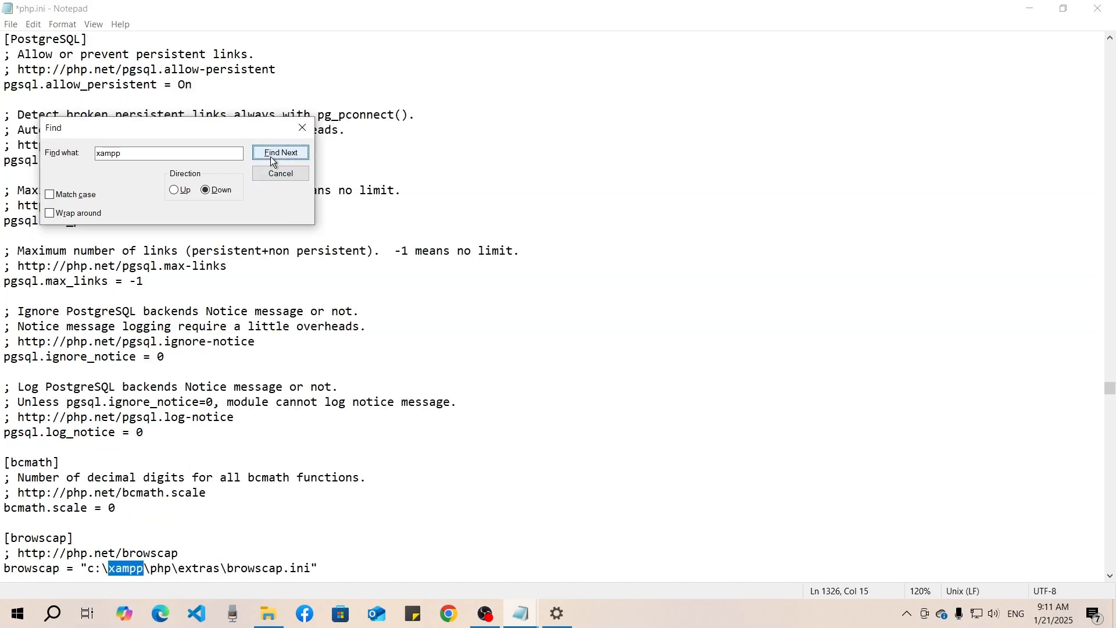
pyautogui.click(280, 152)
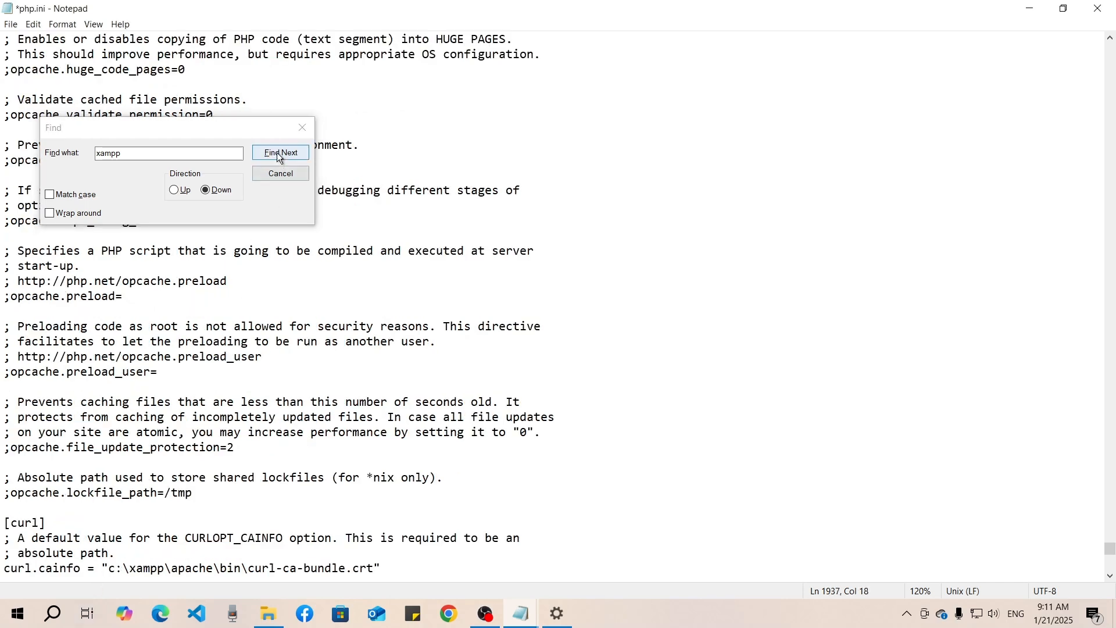
pyautogui.click(280, 152)
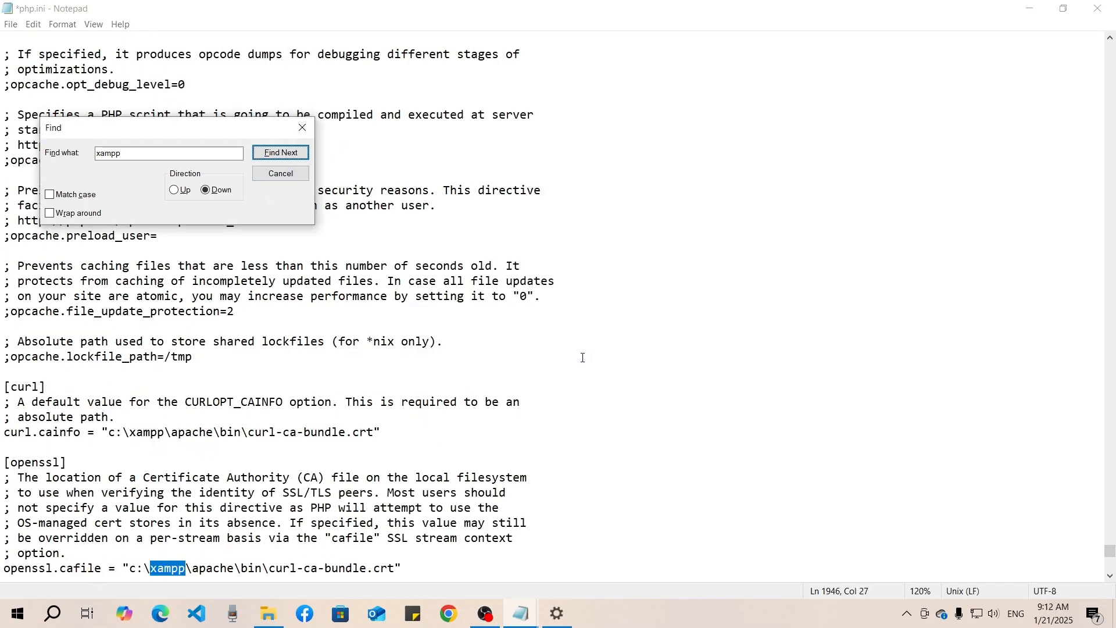
pyautogui.moveTo(205, 209)
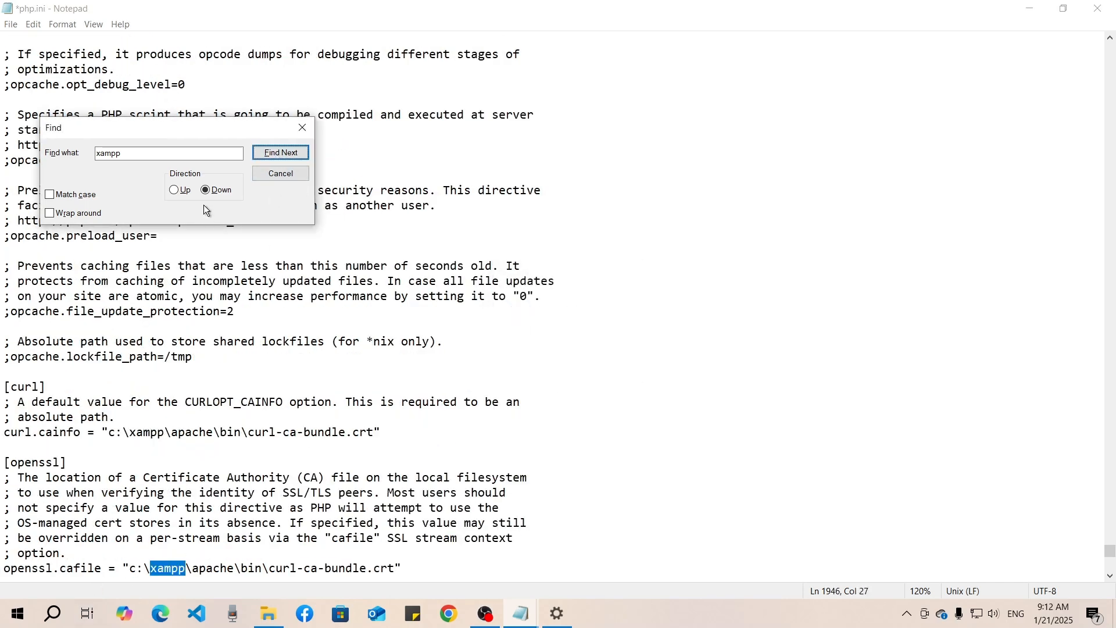
pyautogui.click(280, 174)
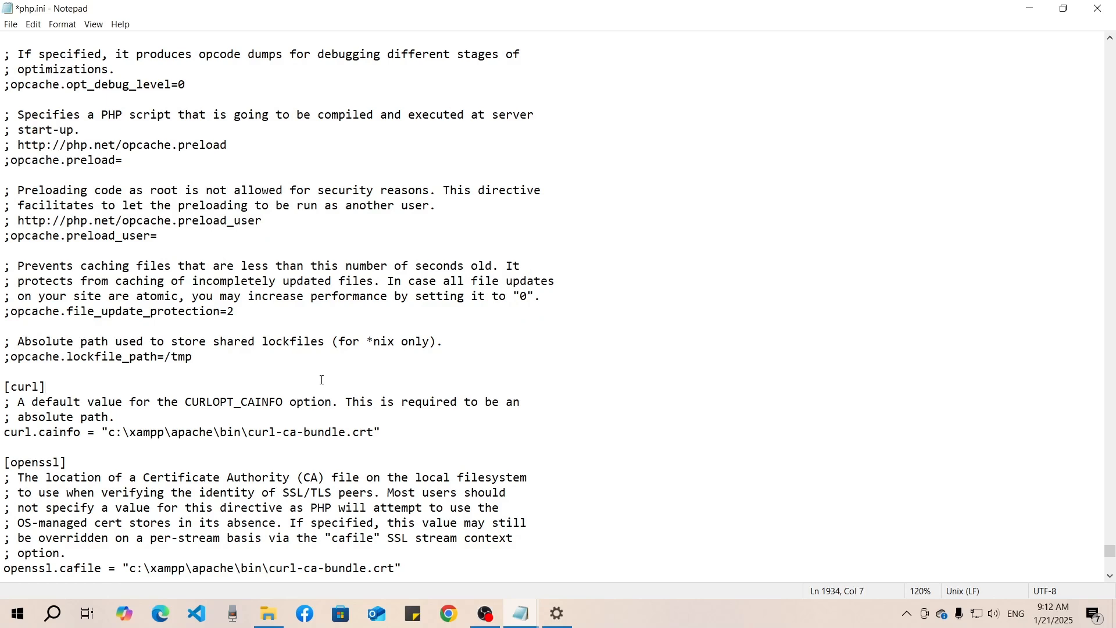
pyautogui.click(10, 23)
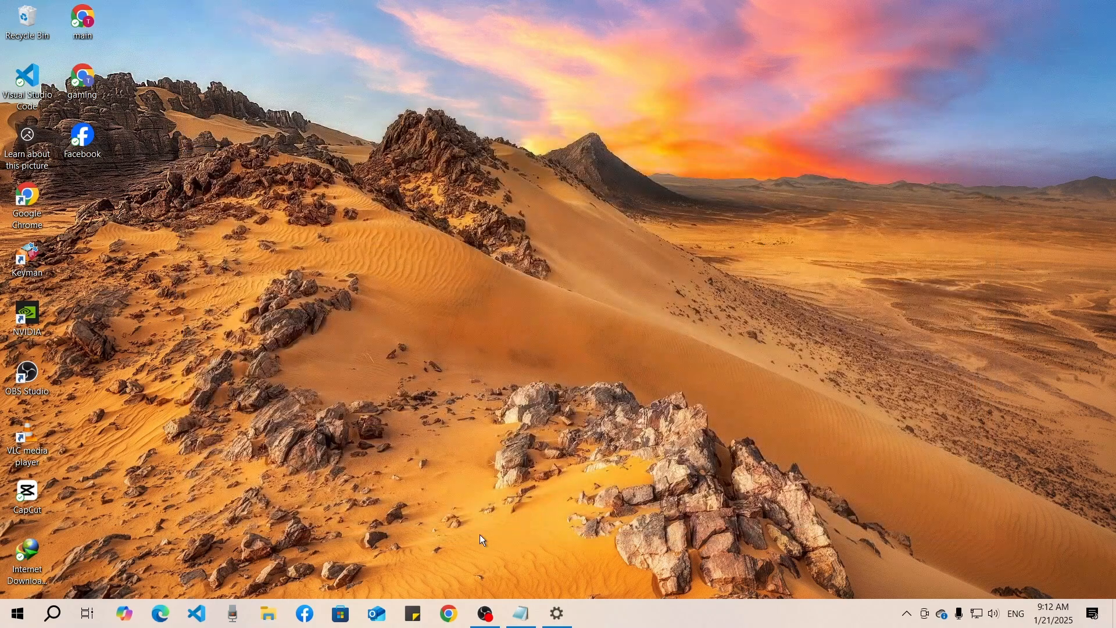
pyautogui.moveTo(51, 615)
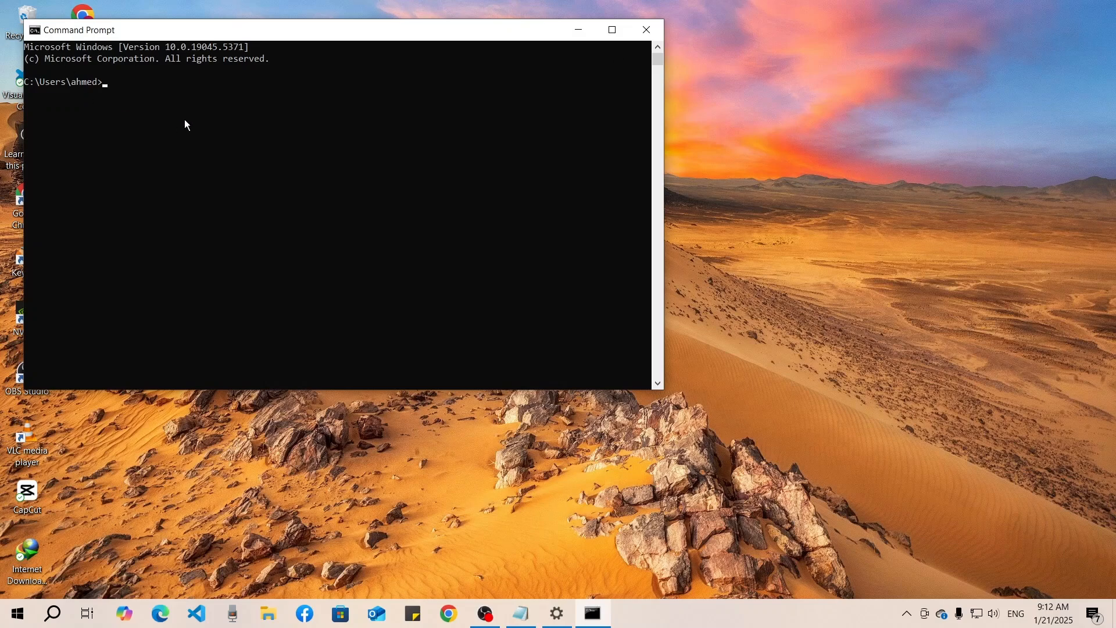
# Run php -v to confirm PHP 7.4.13, then close Command Prompt
pyautogui.write('php -v')
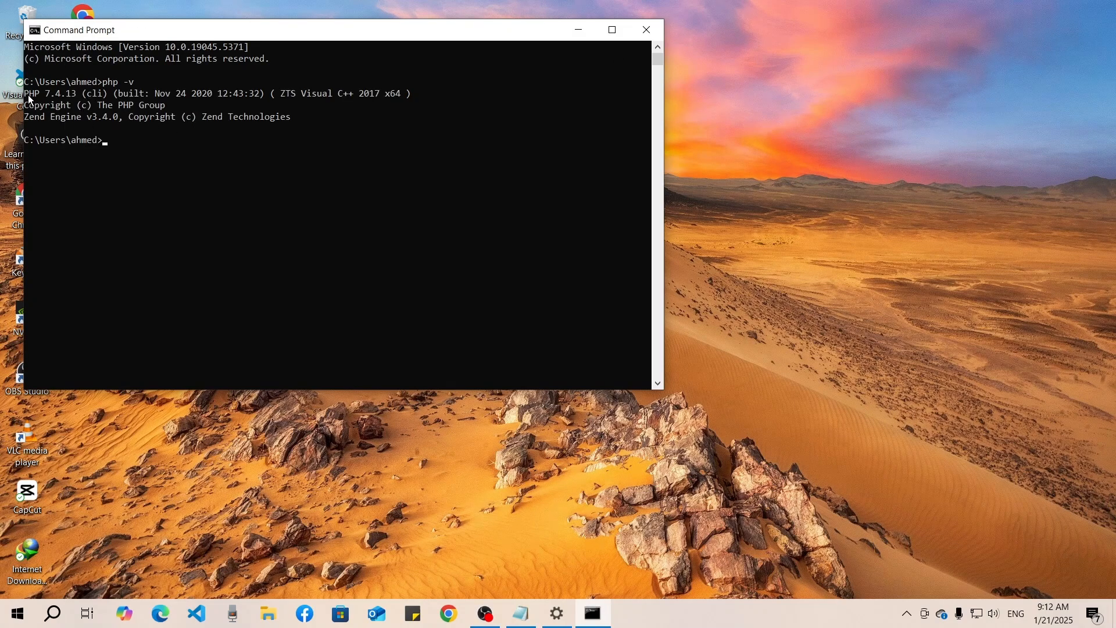
pyautogui.click(611, 29)
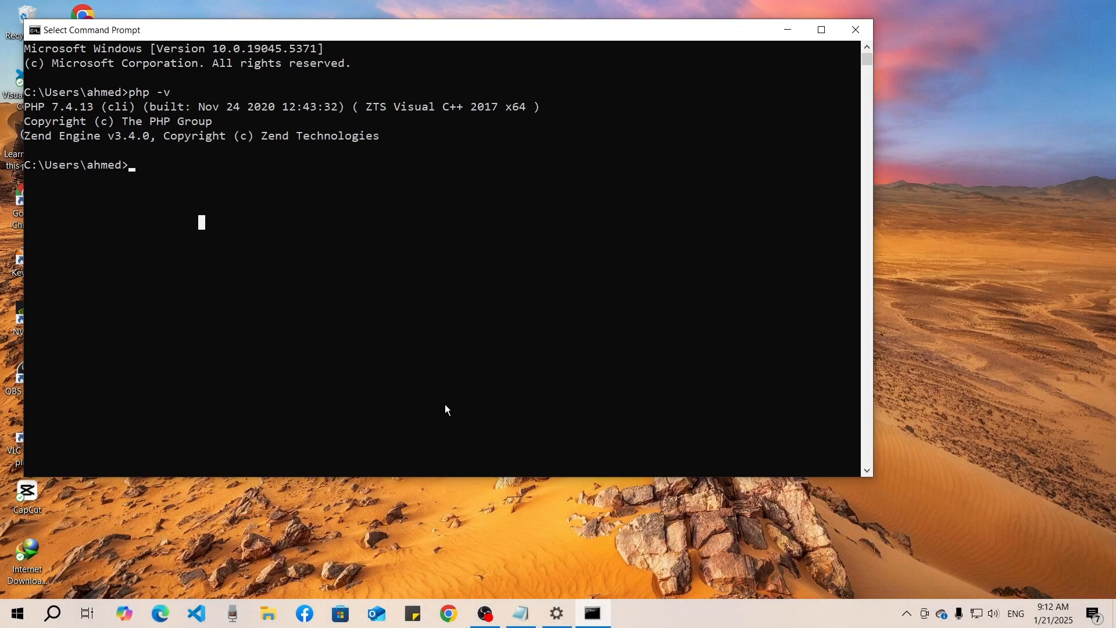
pyautogui.moveTo(855, 29)
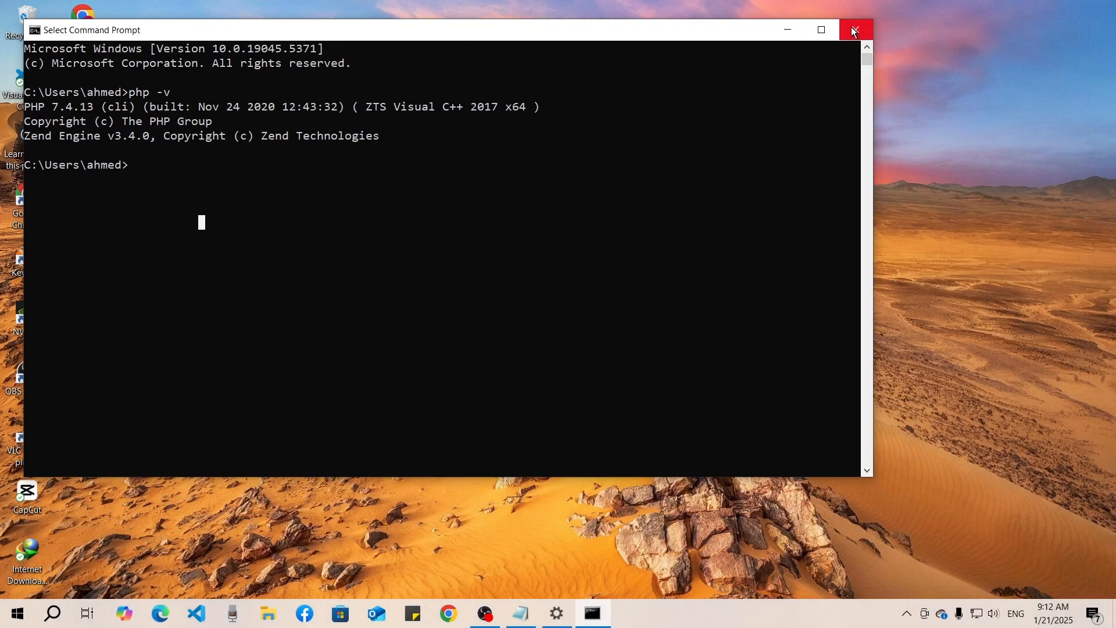
pyautogui.click(855, 29)
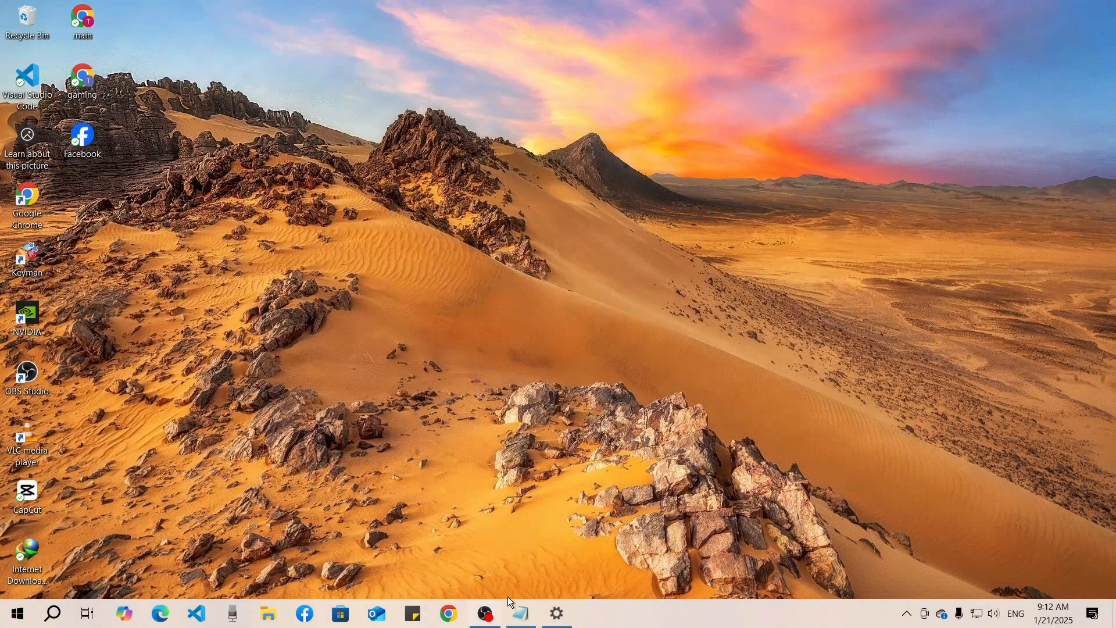